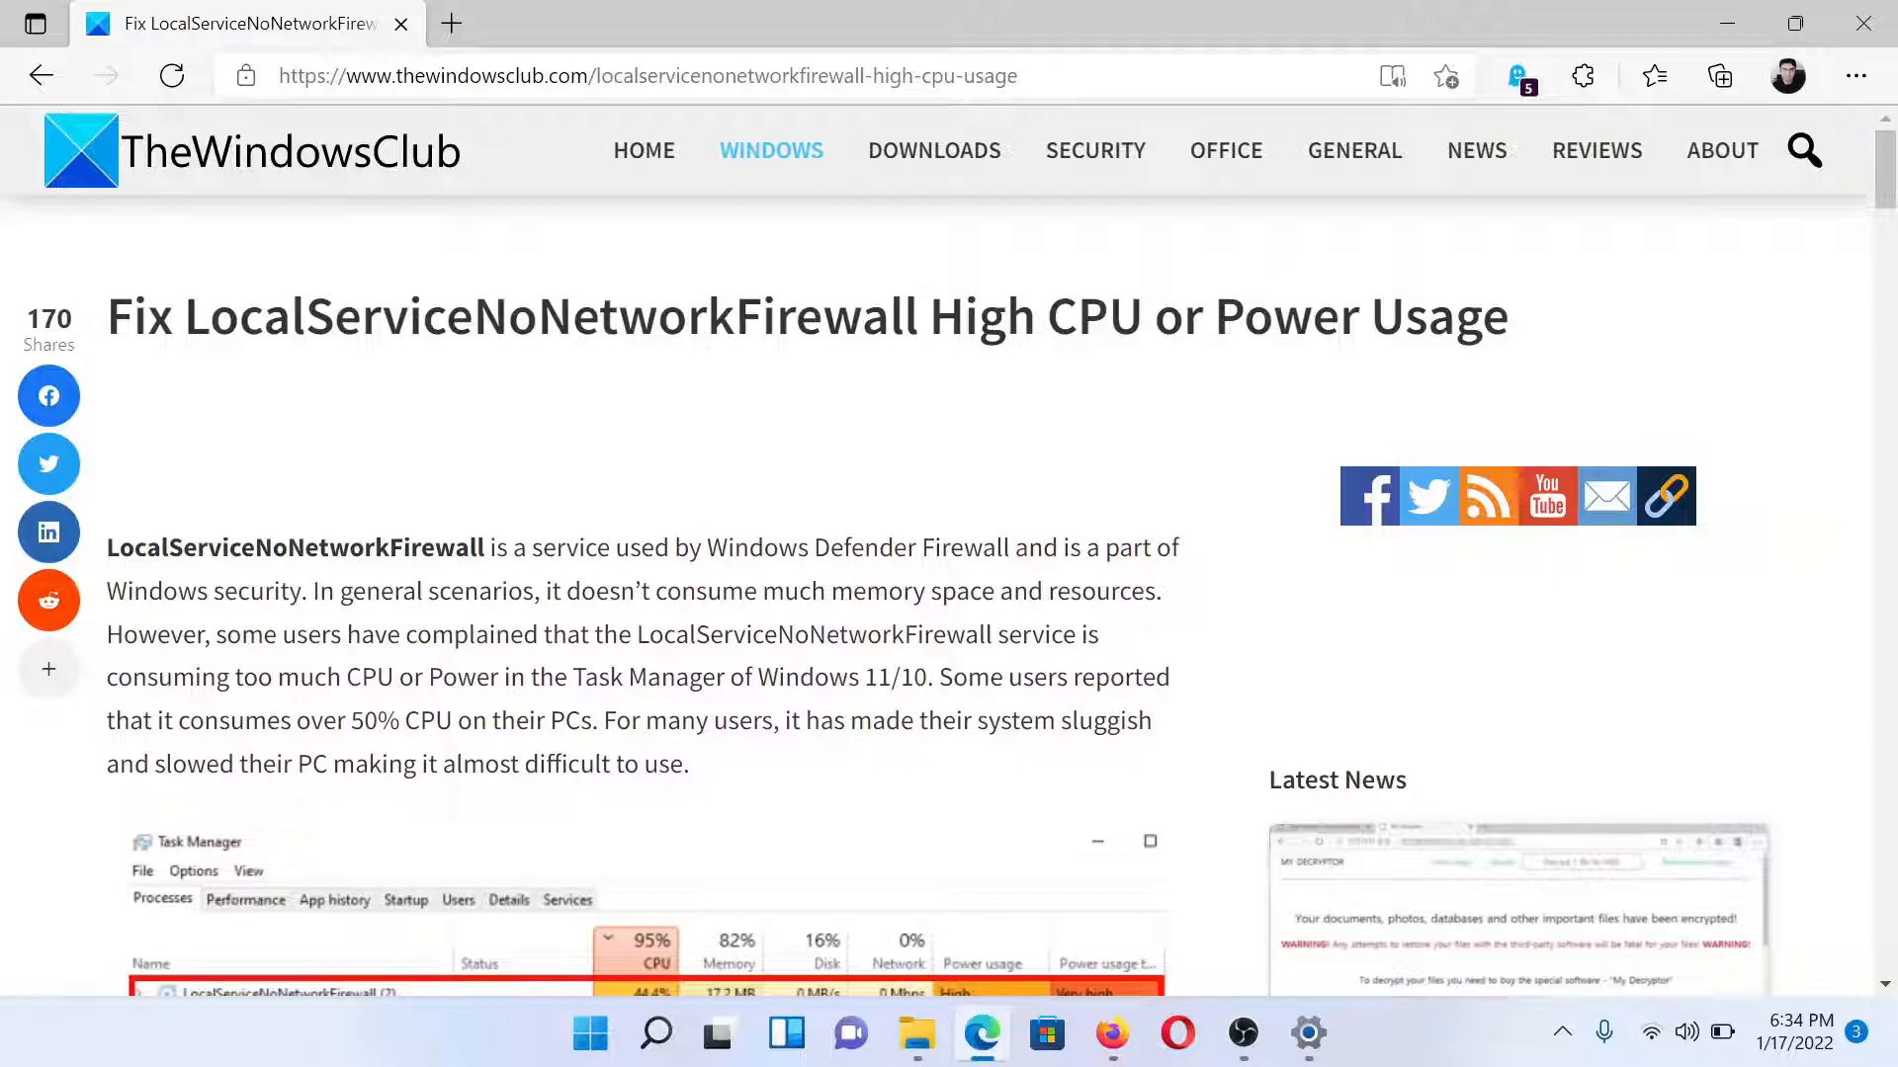
- Scroll the article down to its seven-fix list and the Restart Windows Firewall steps
scroll("down", 3)
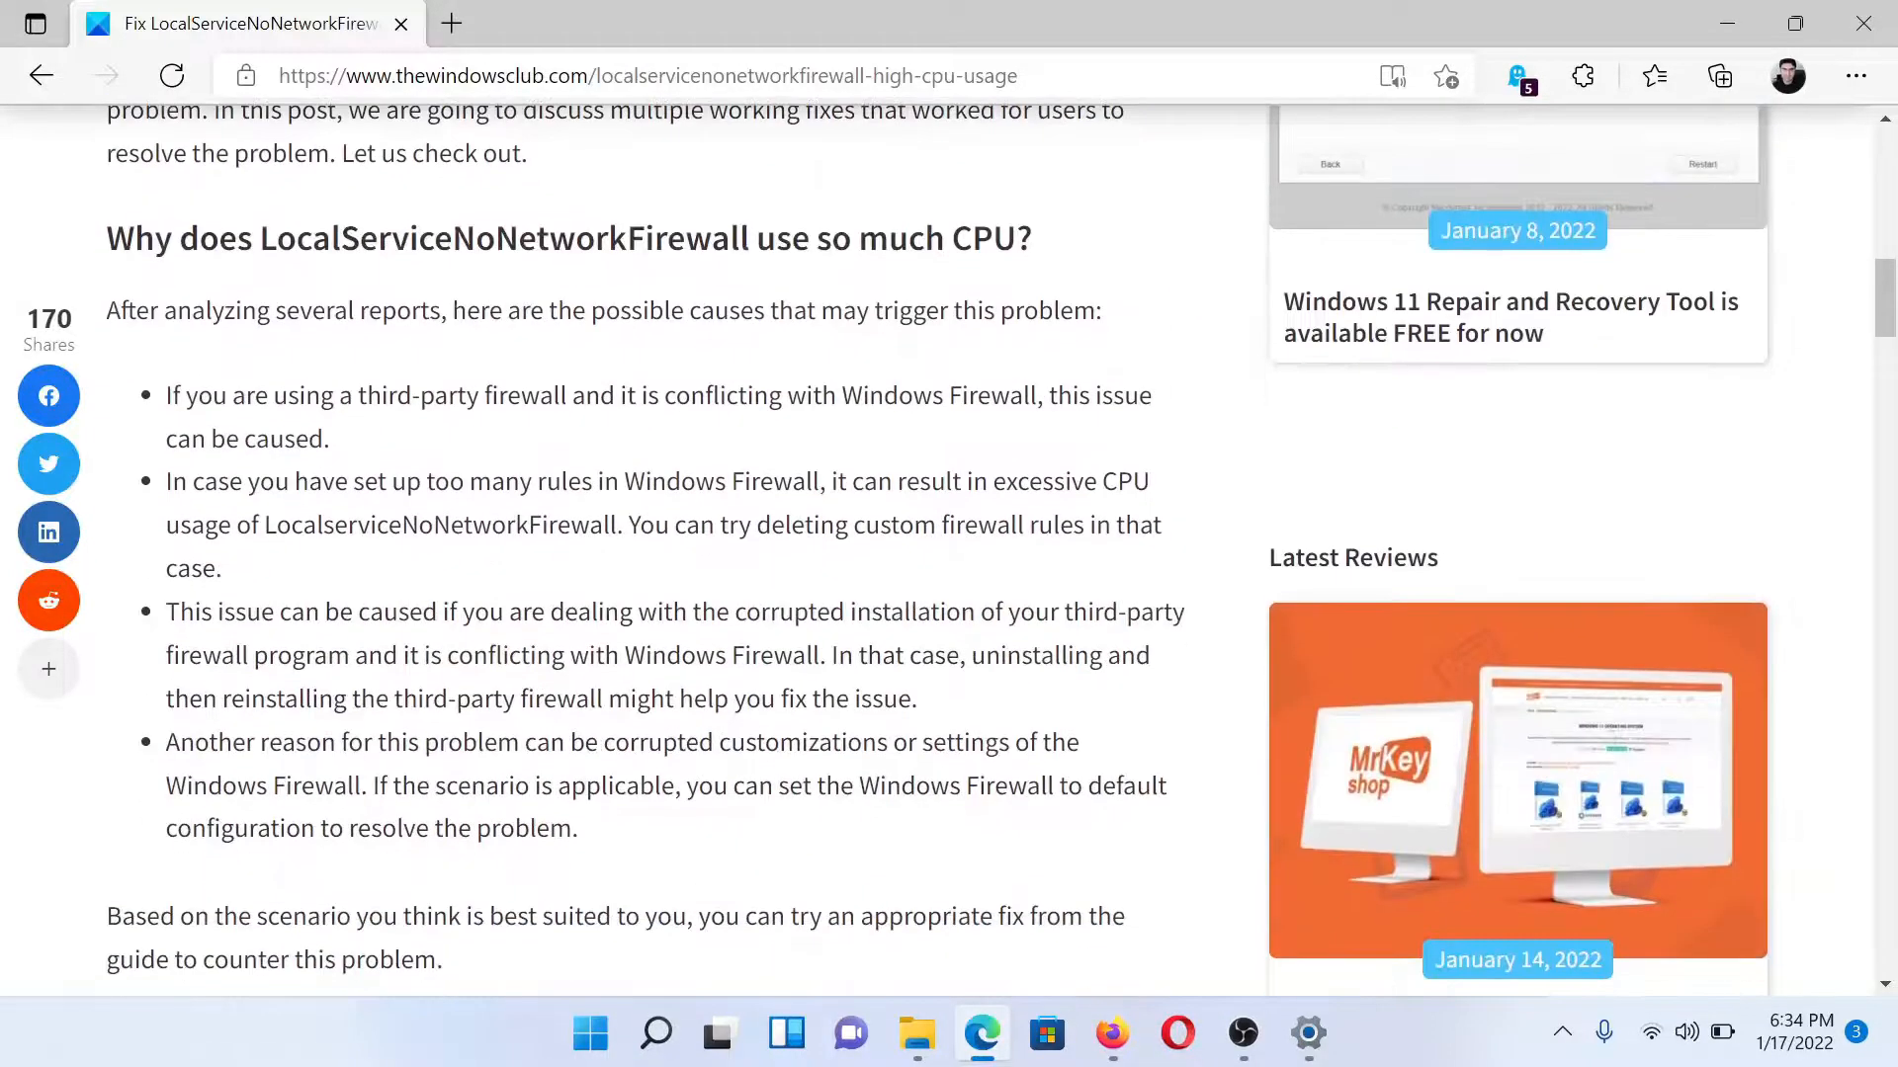
scroll("down", 3)
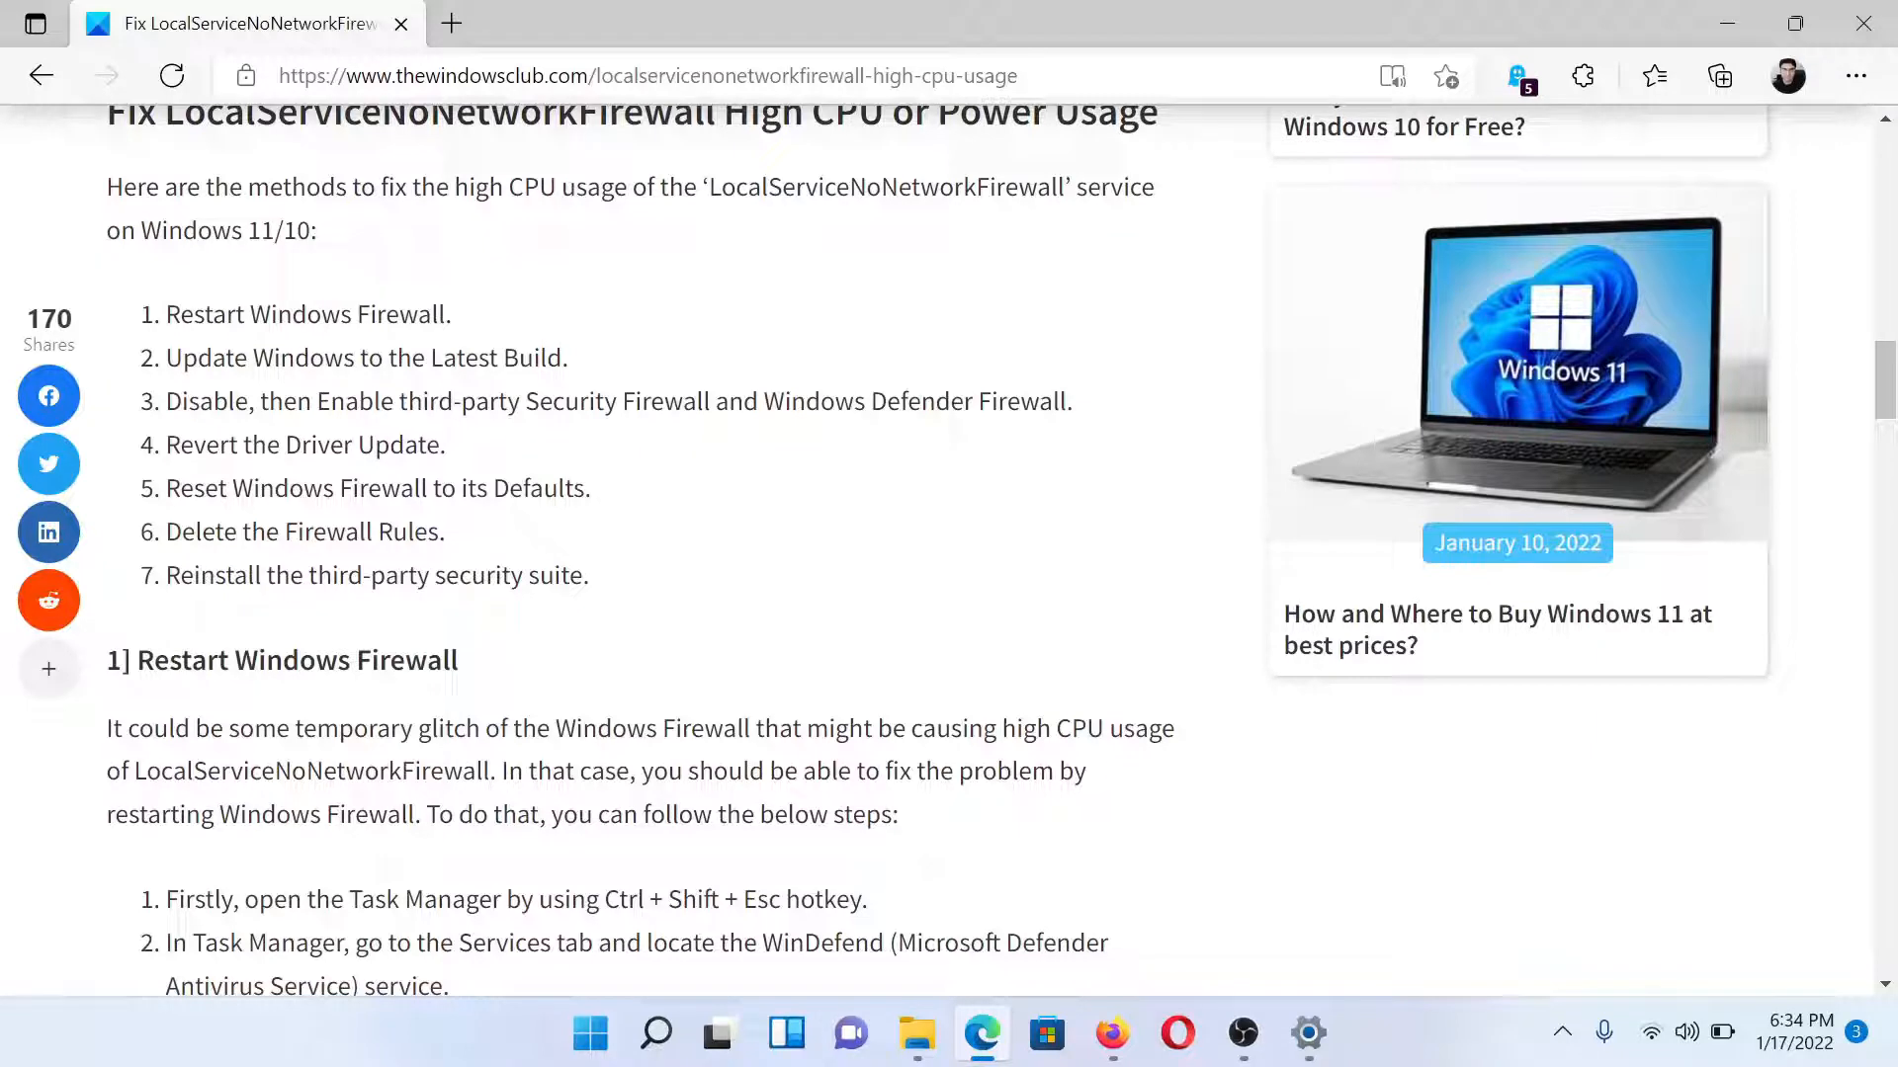
mouse_move(489, 220)
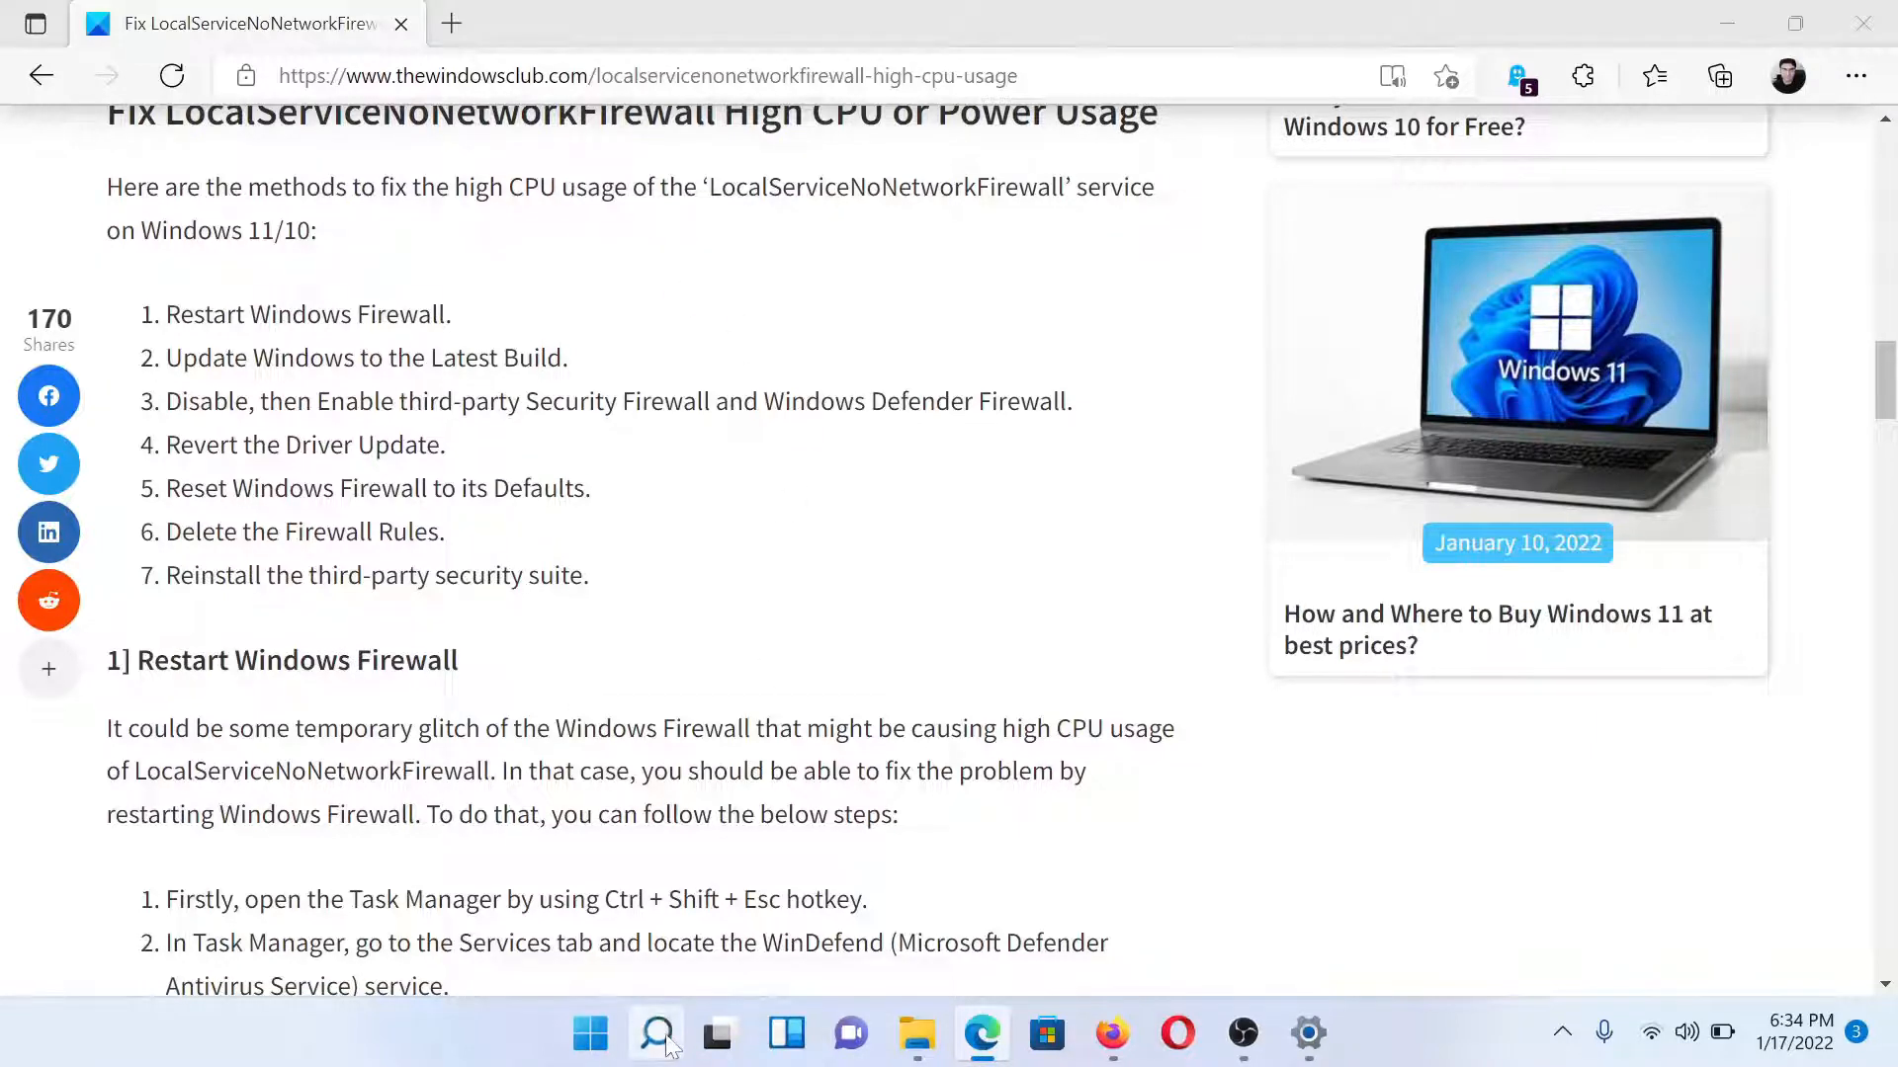
- Restart the WinDefend Microsoft Defender Antivirus service from Task Manager's Services list
left_click(656, 1036)
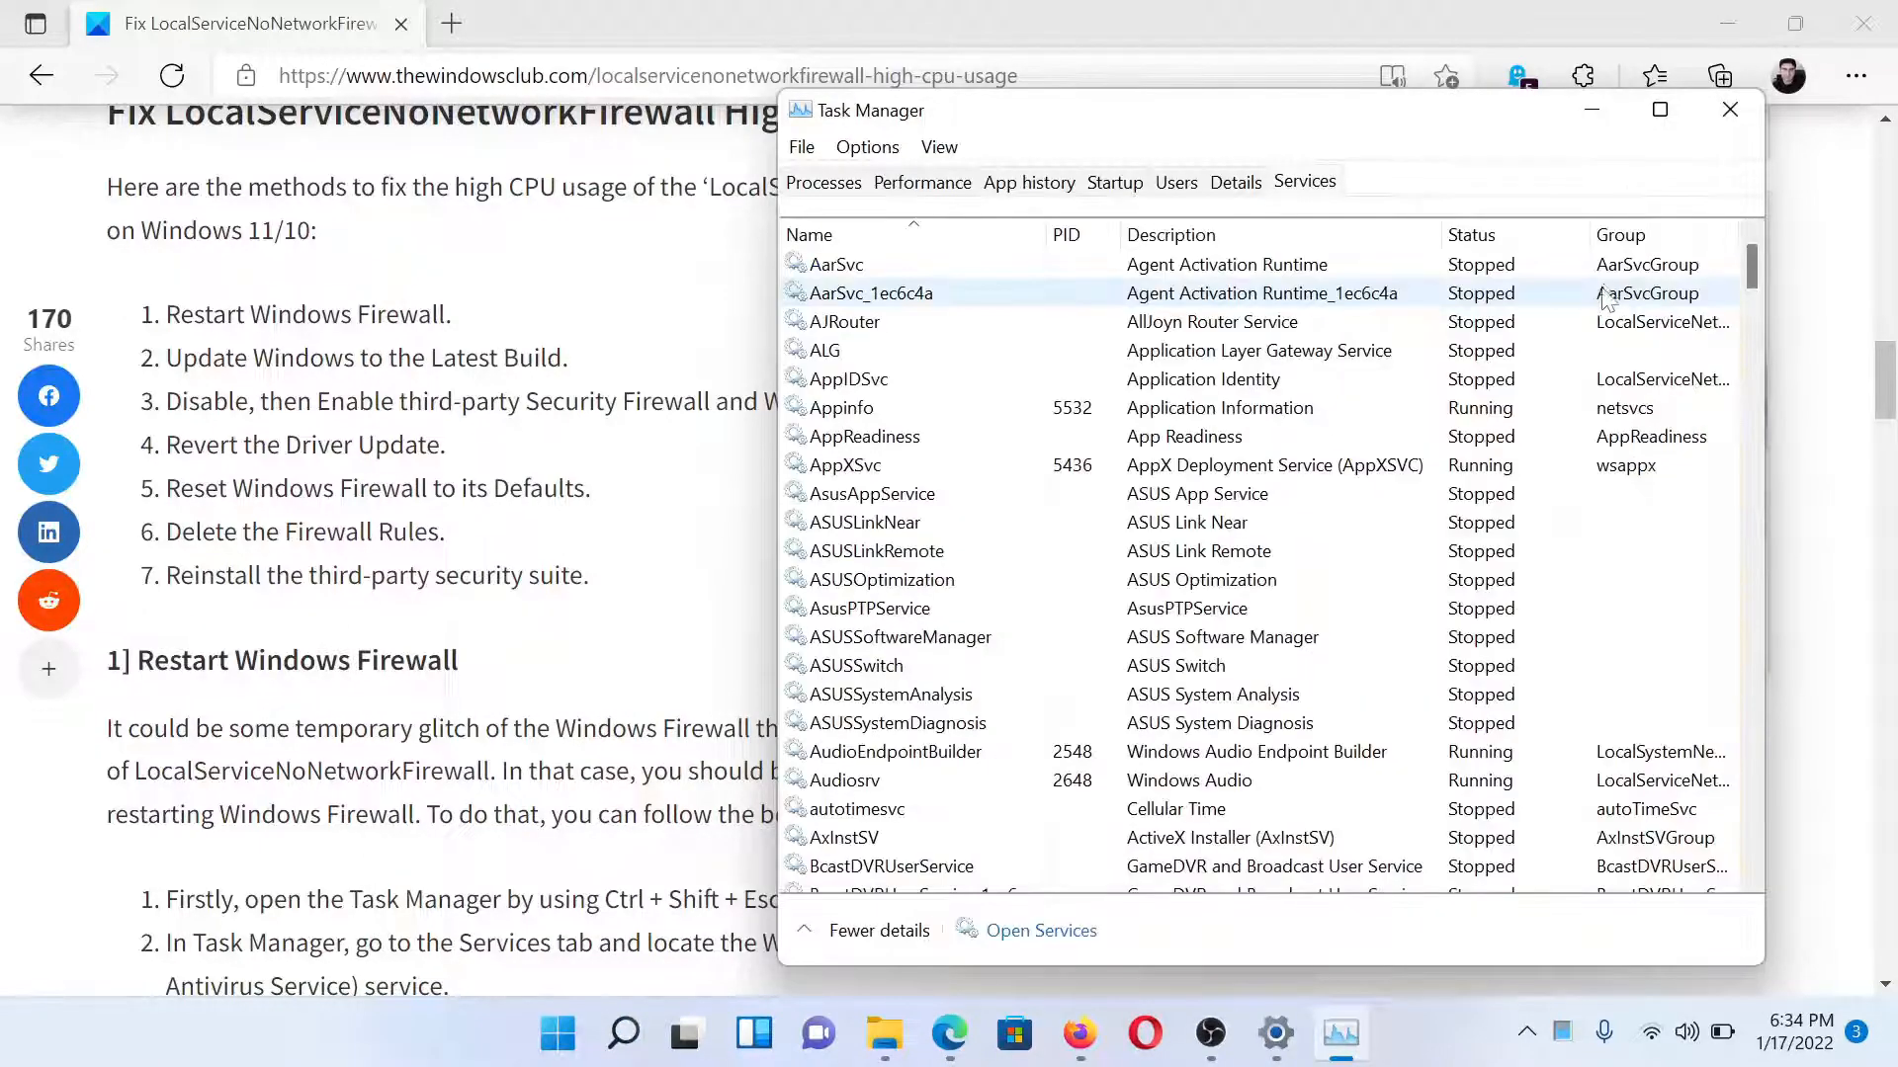
scroll("down", 3)
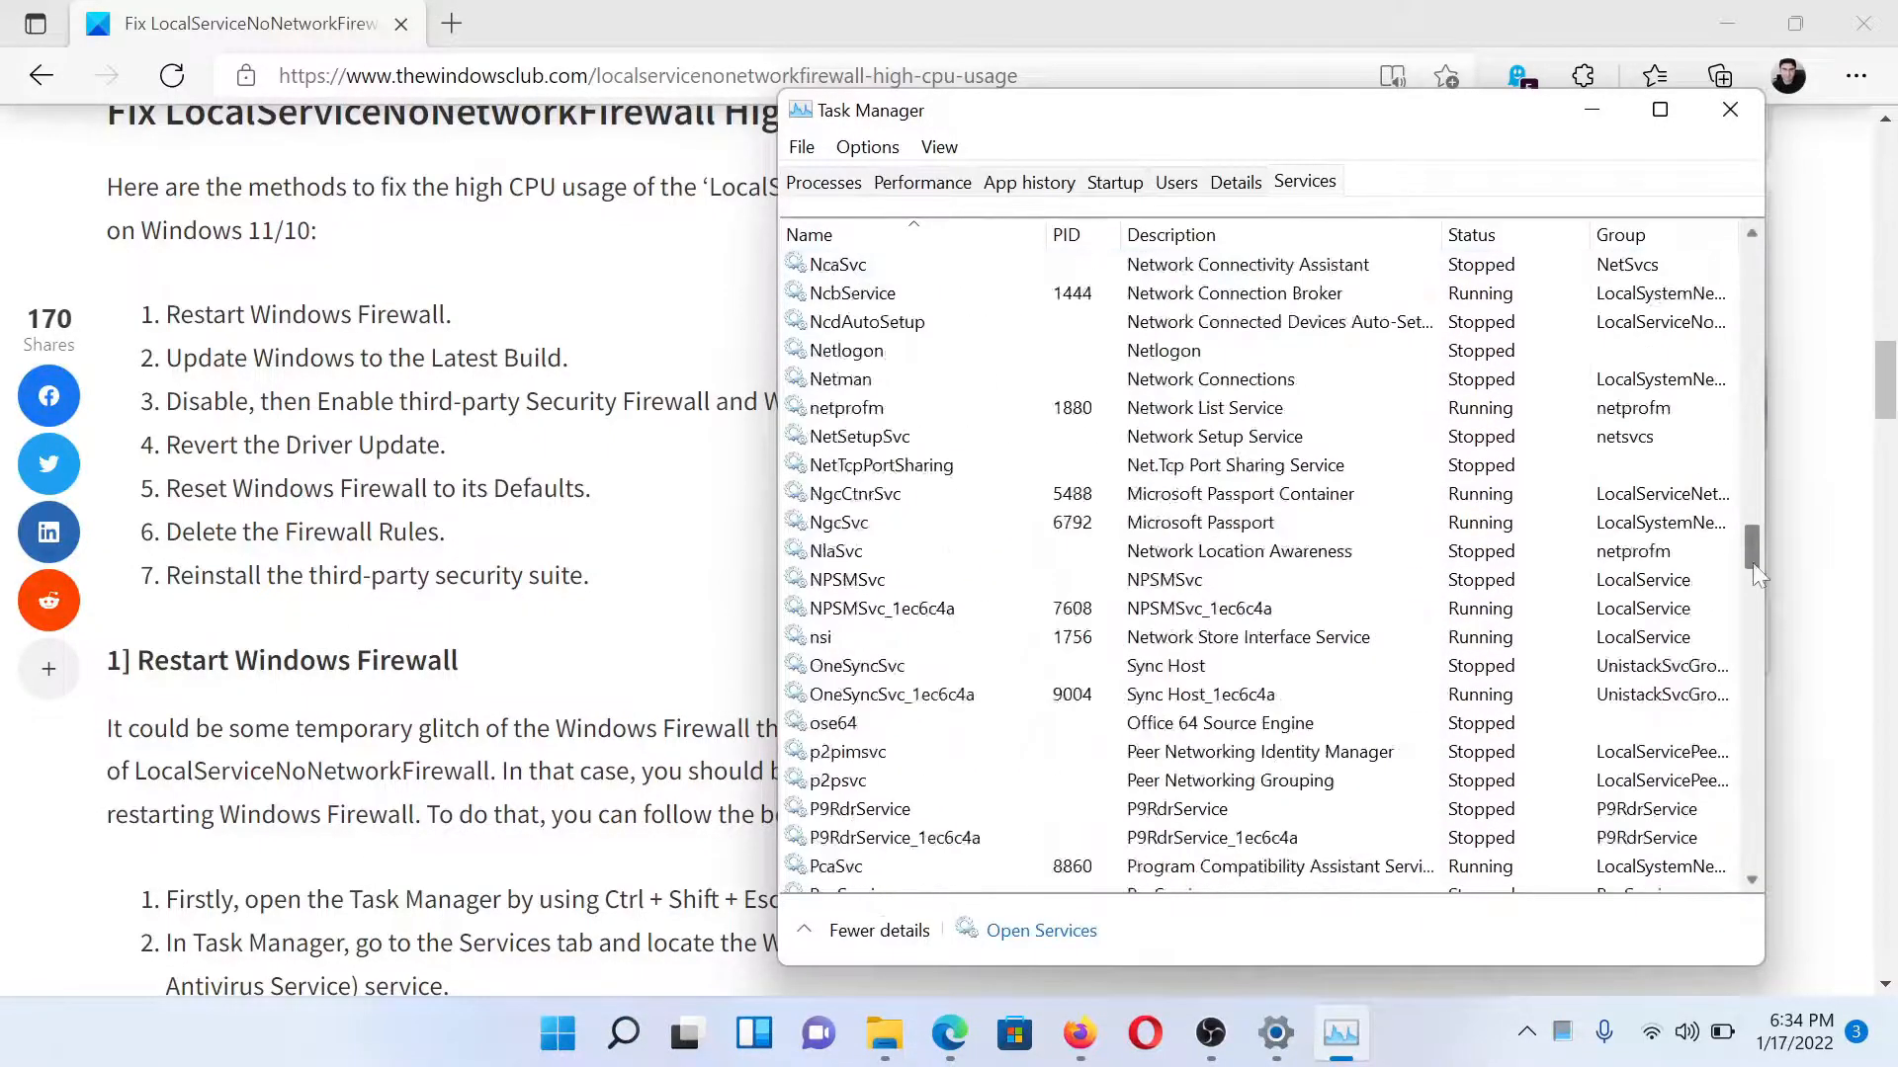
scroll("down", 3)
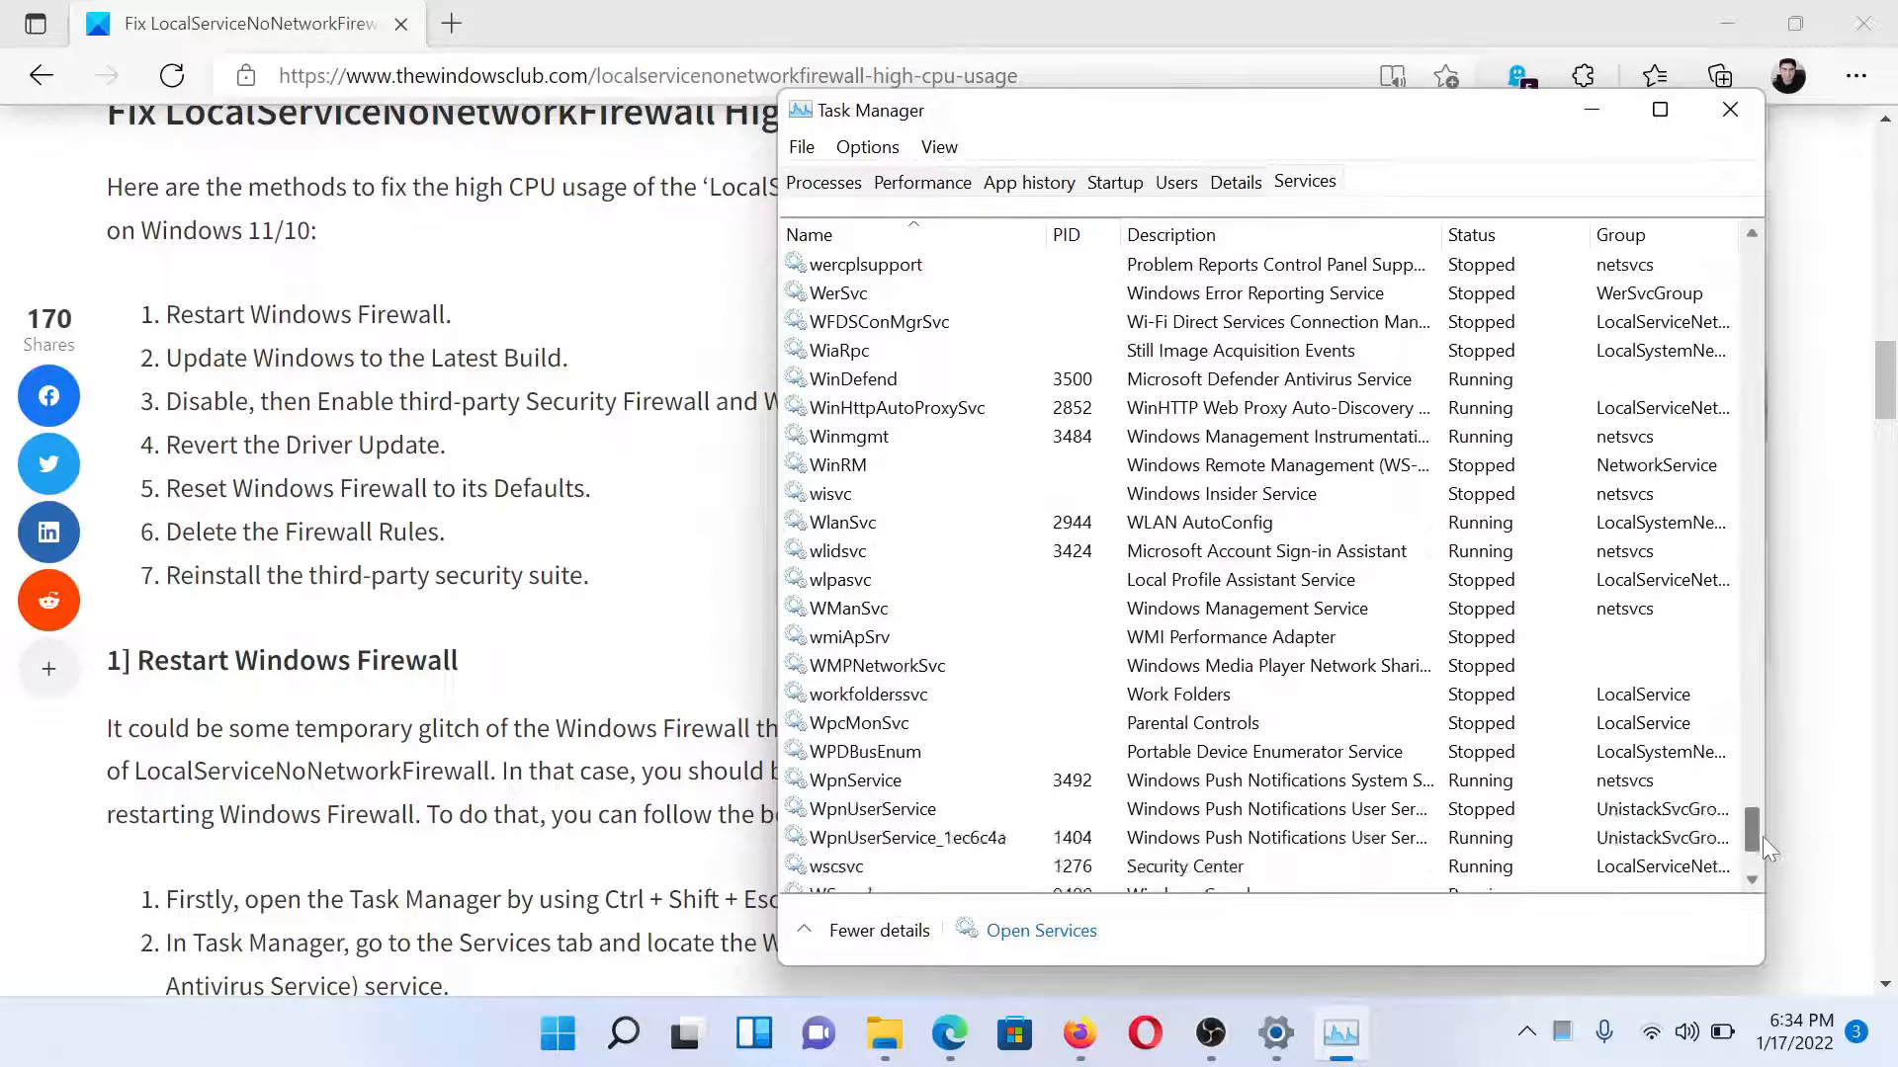
scroll("down", 3)
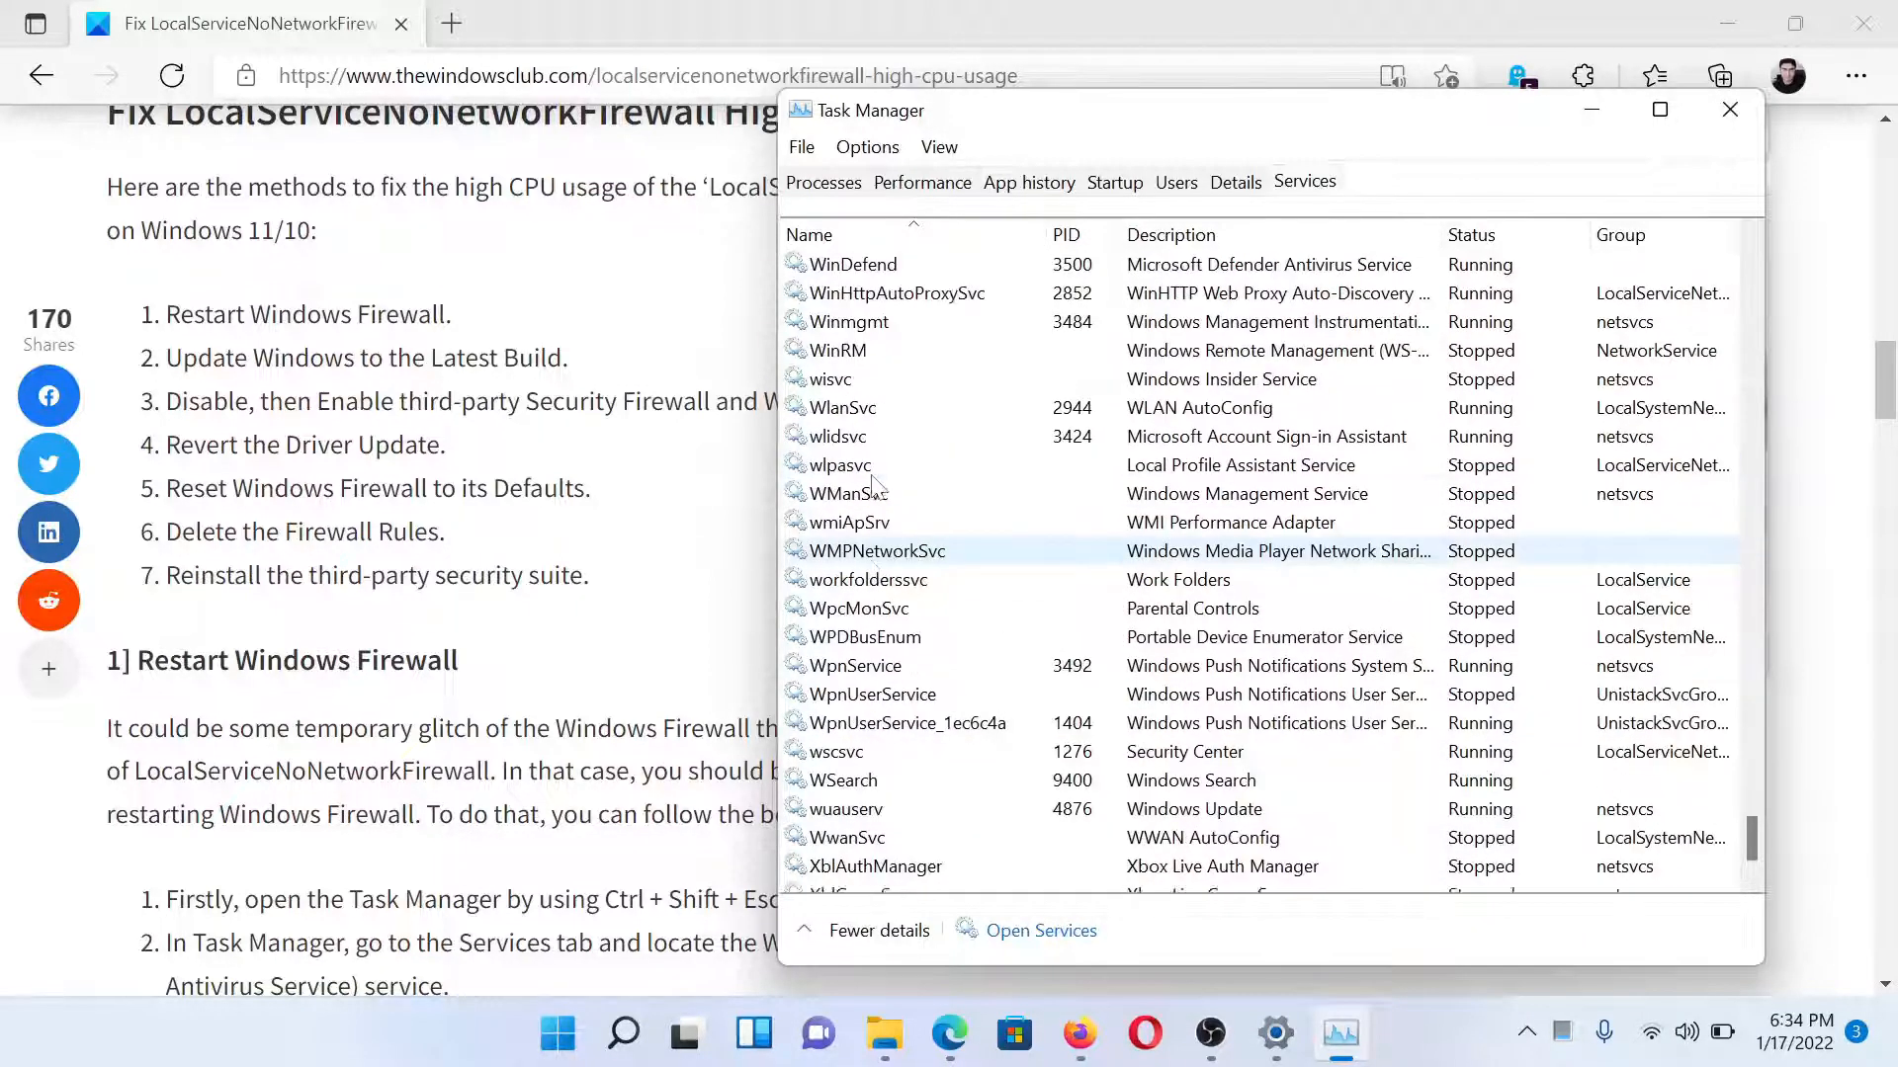
right_click(854, 350)
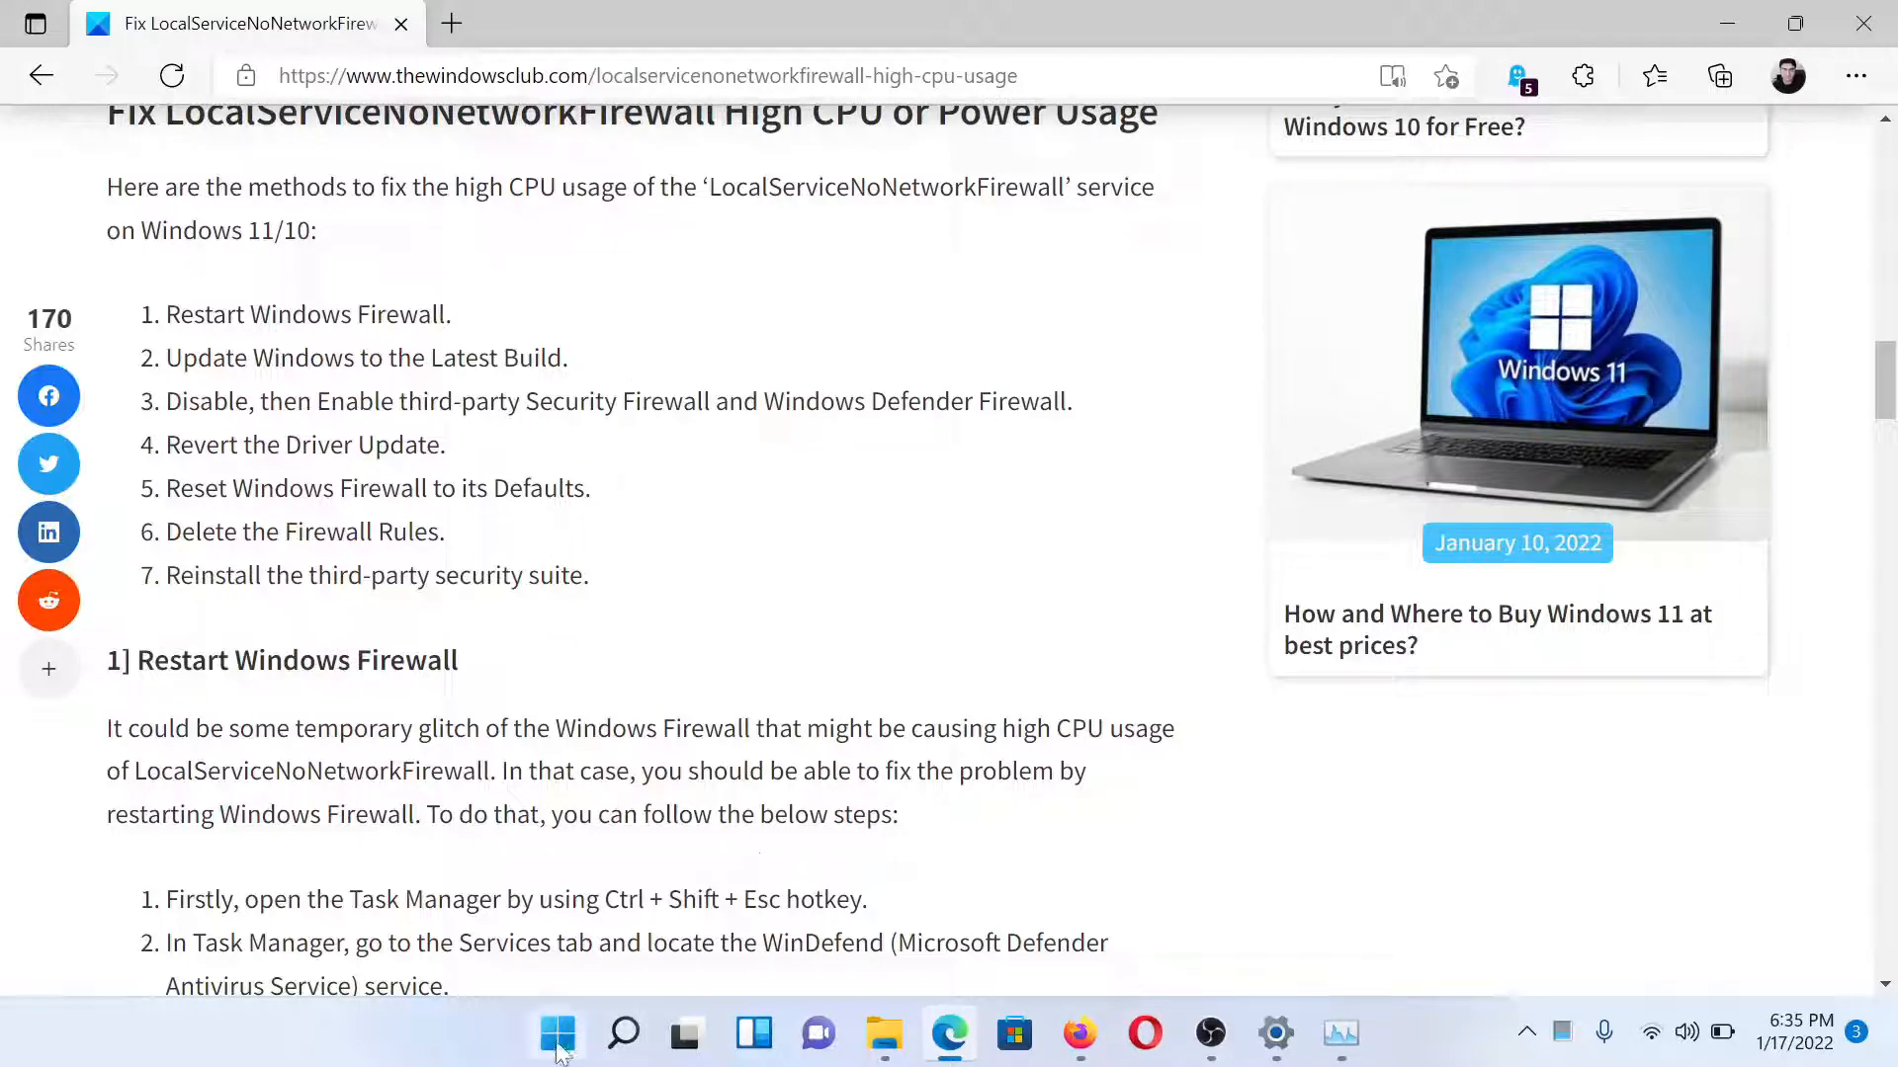
- Confirm on the Settings Windows Update page that Windows is up to date
right_click(555, 1034)
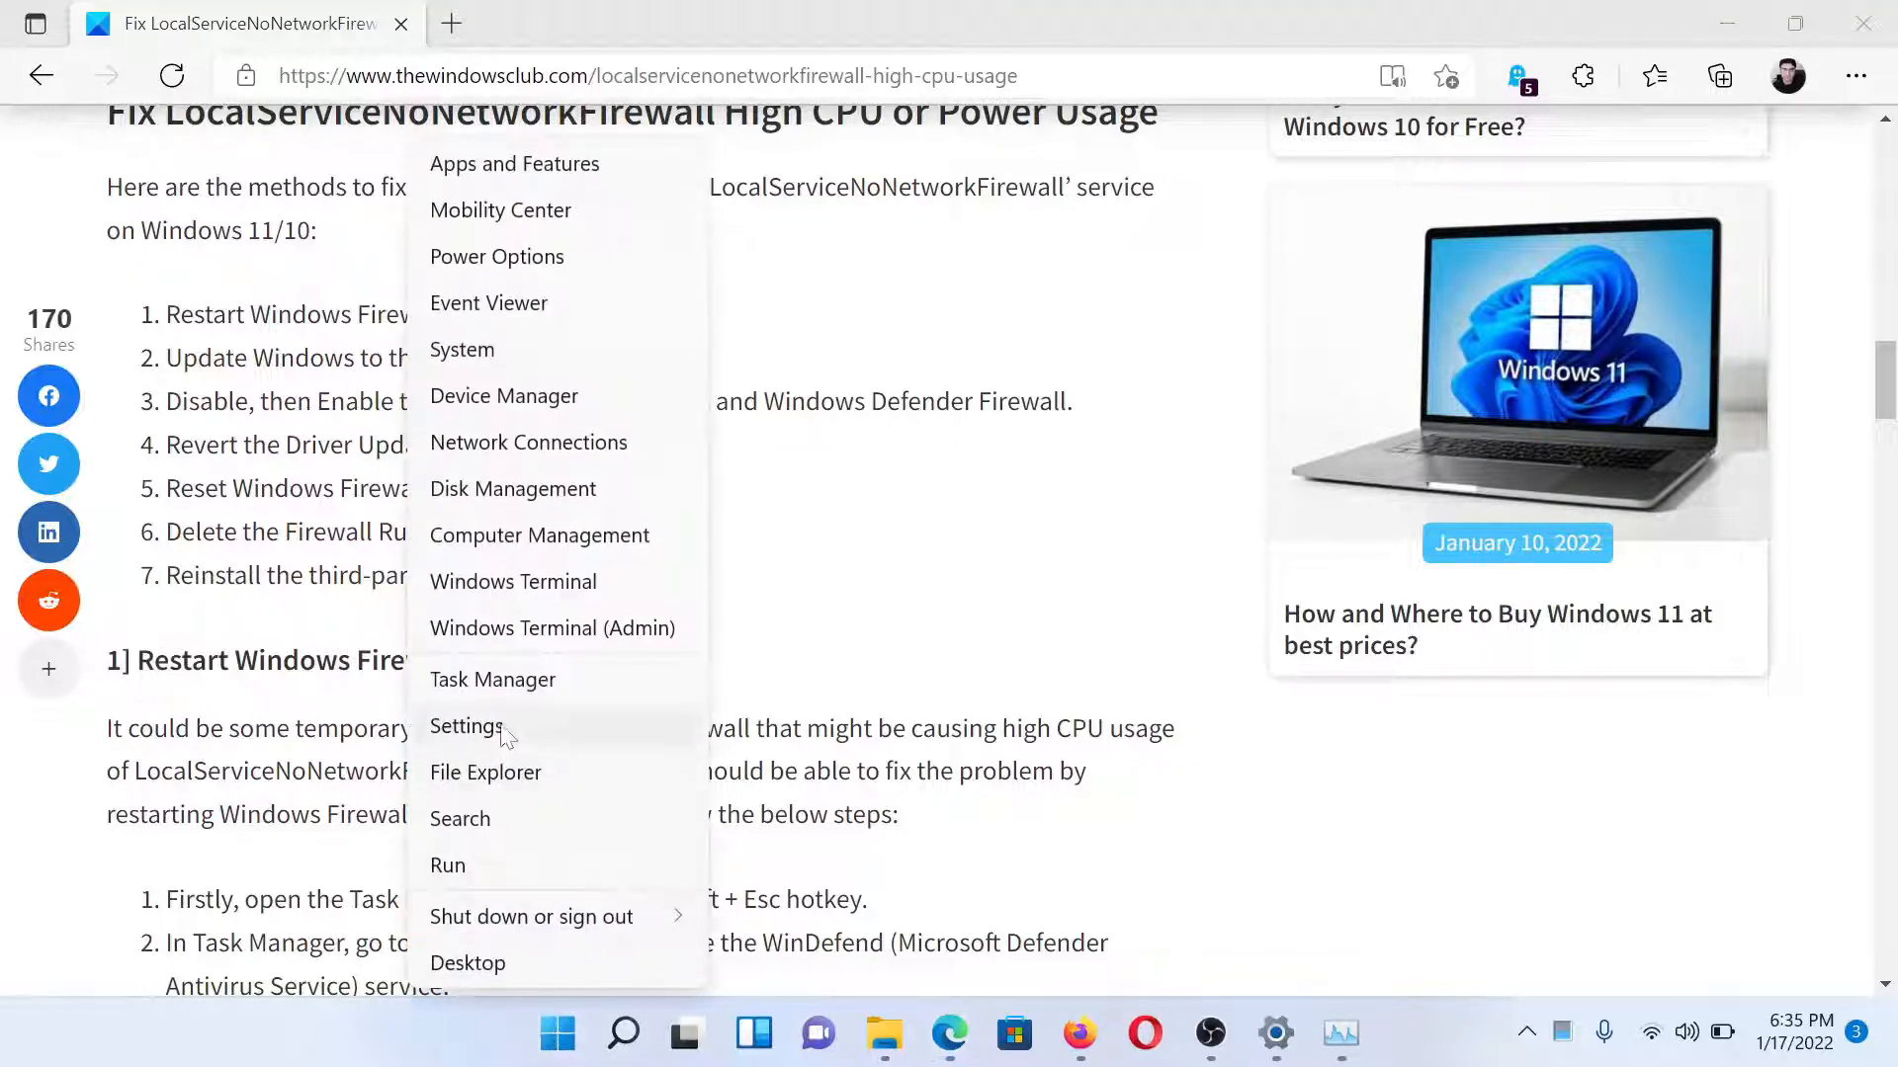
left_click(466, 725)
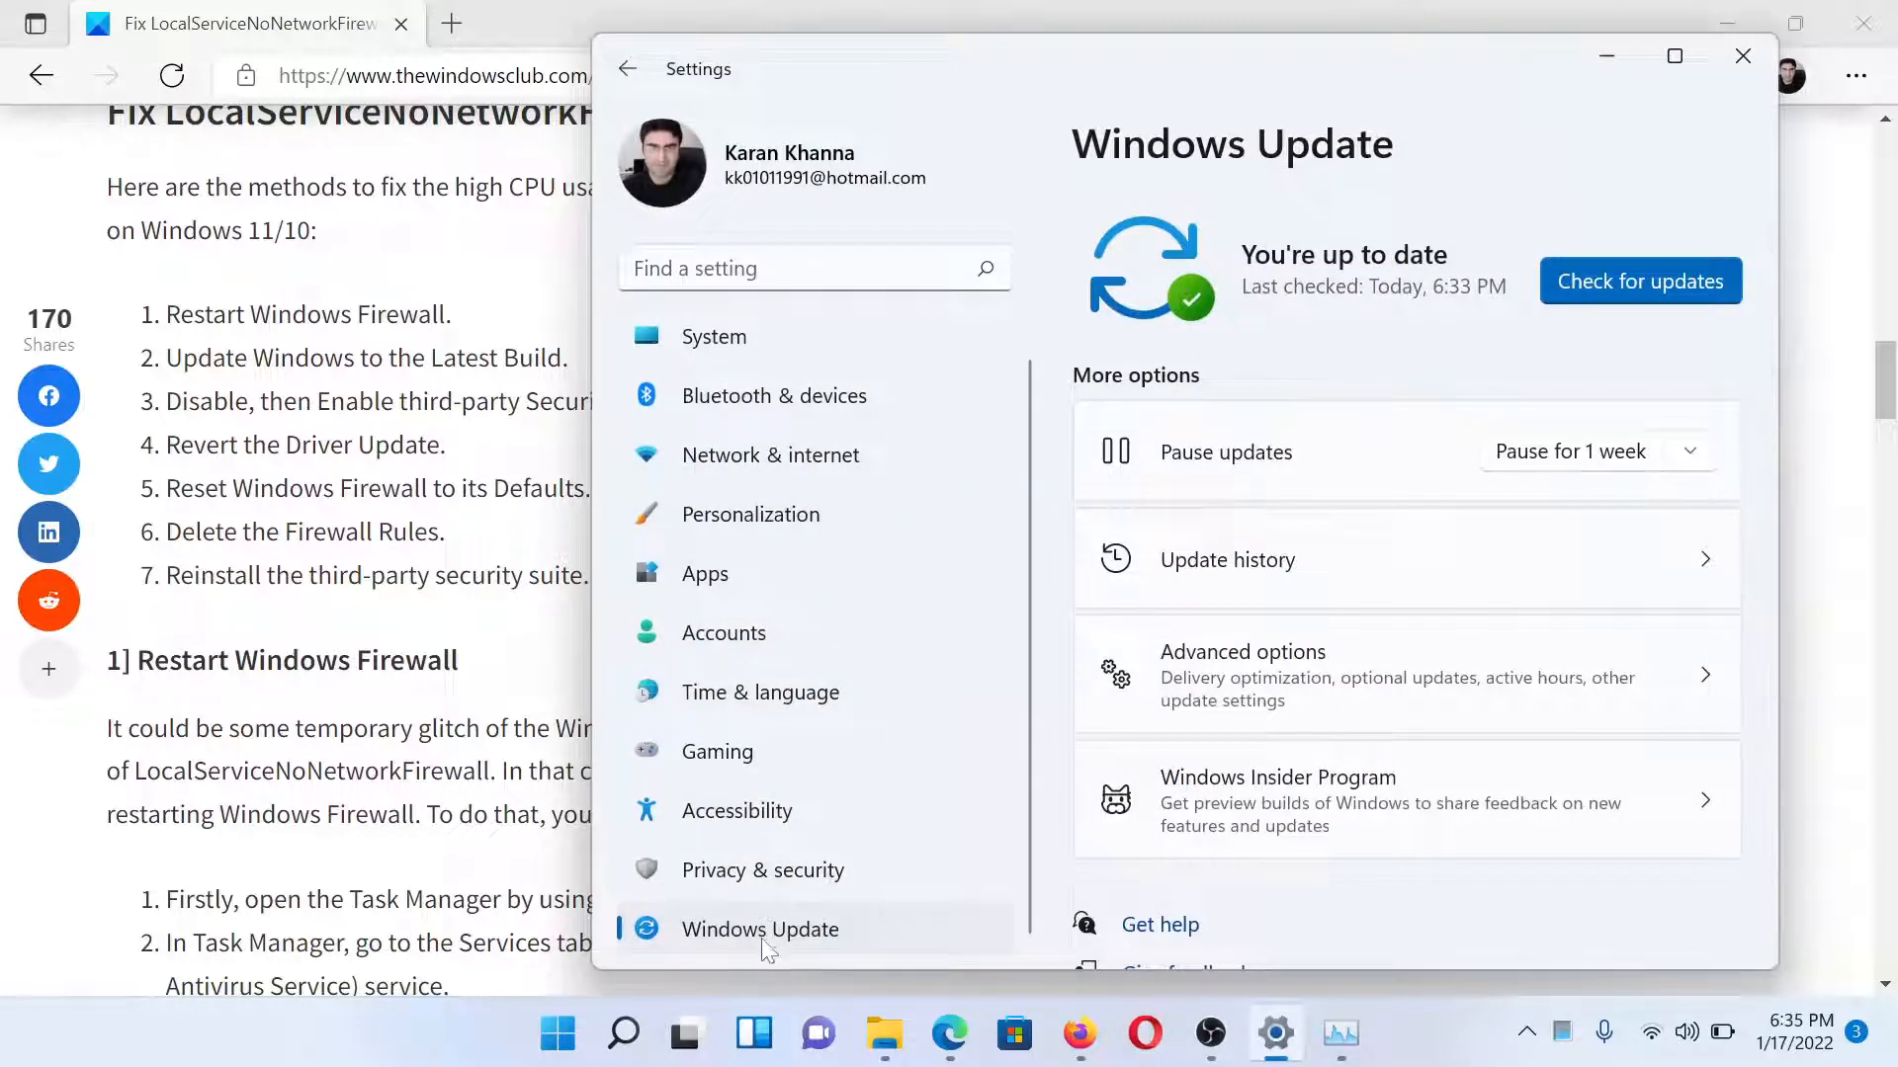
left_click(1641, 280)
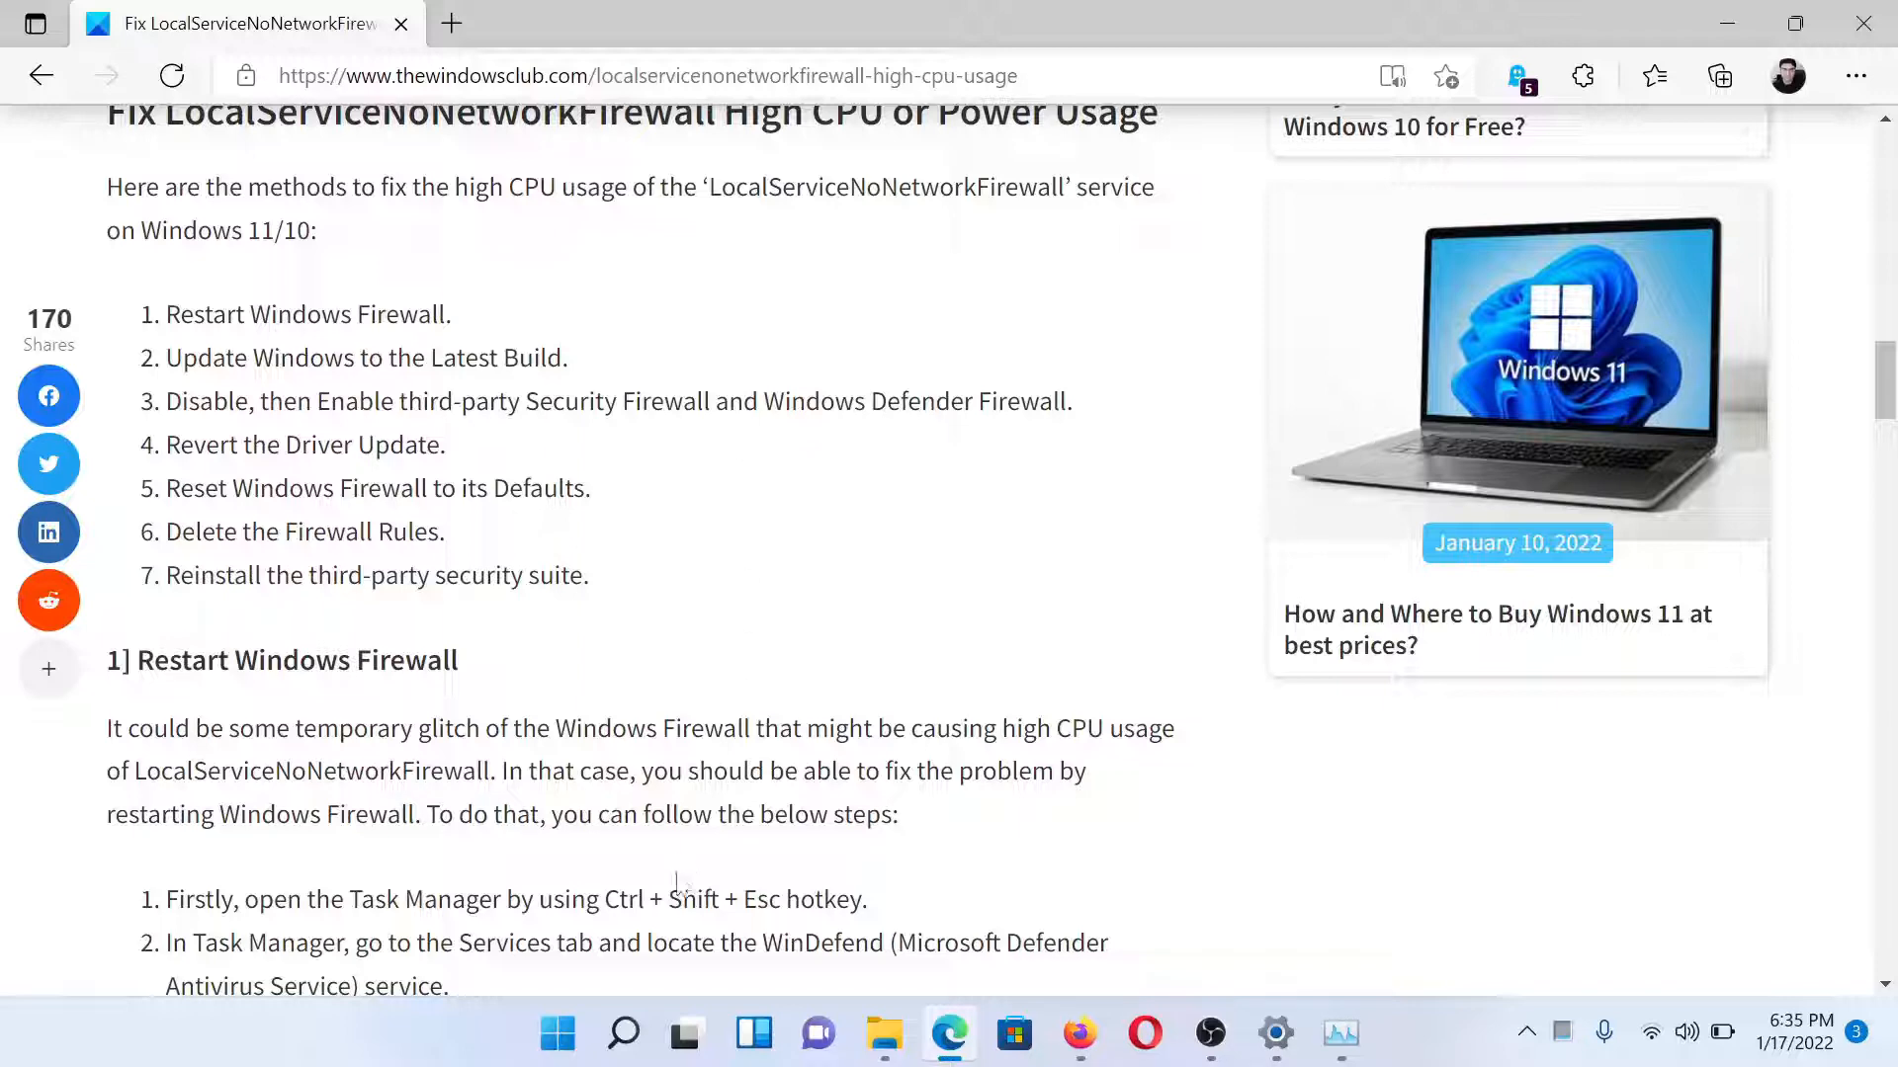
- Search 'firewa', then restore Windows Defender Firewall defaults and confirm deleting custom settings
left_click(623, 1033)
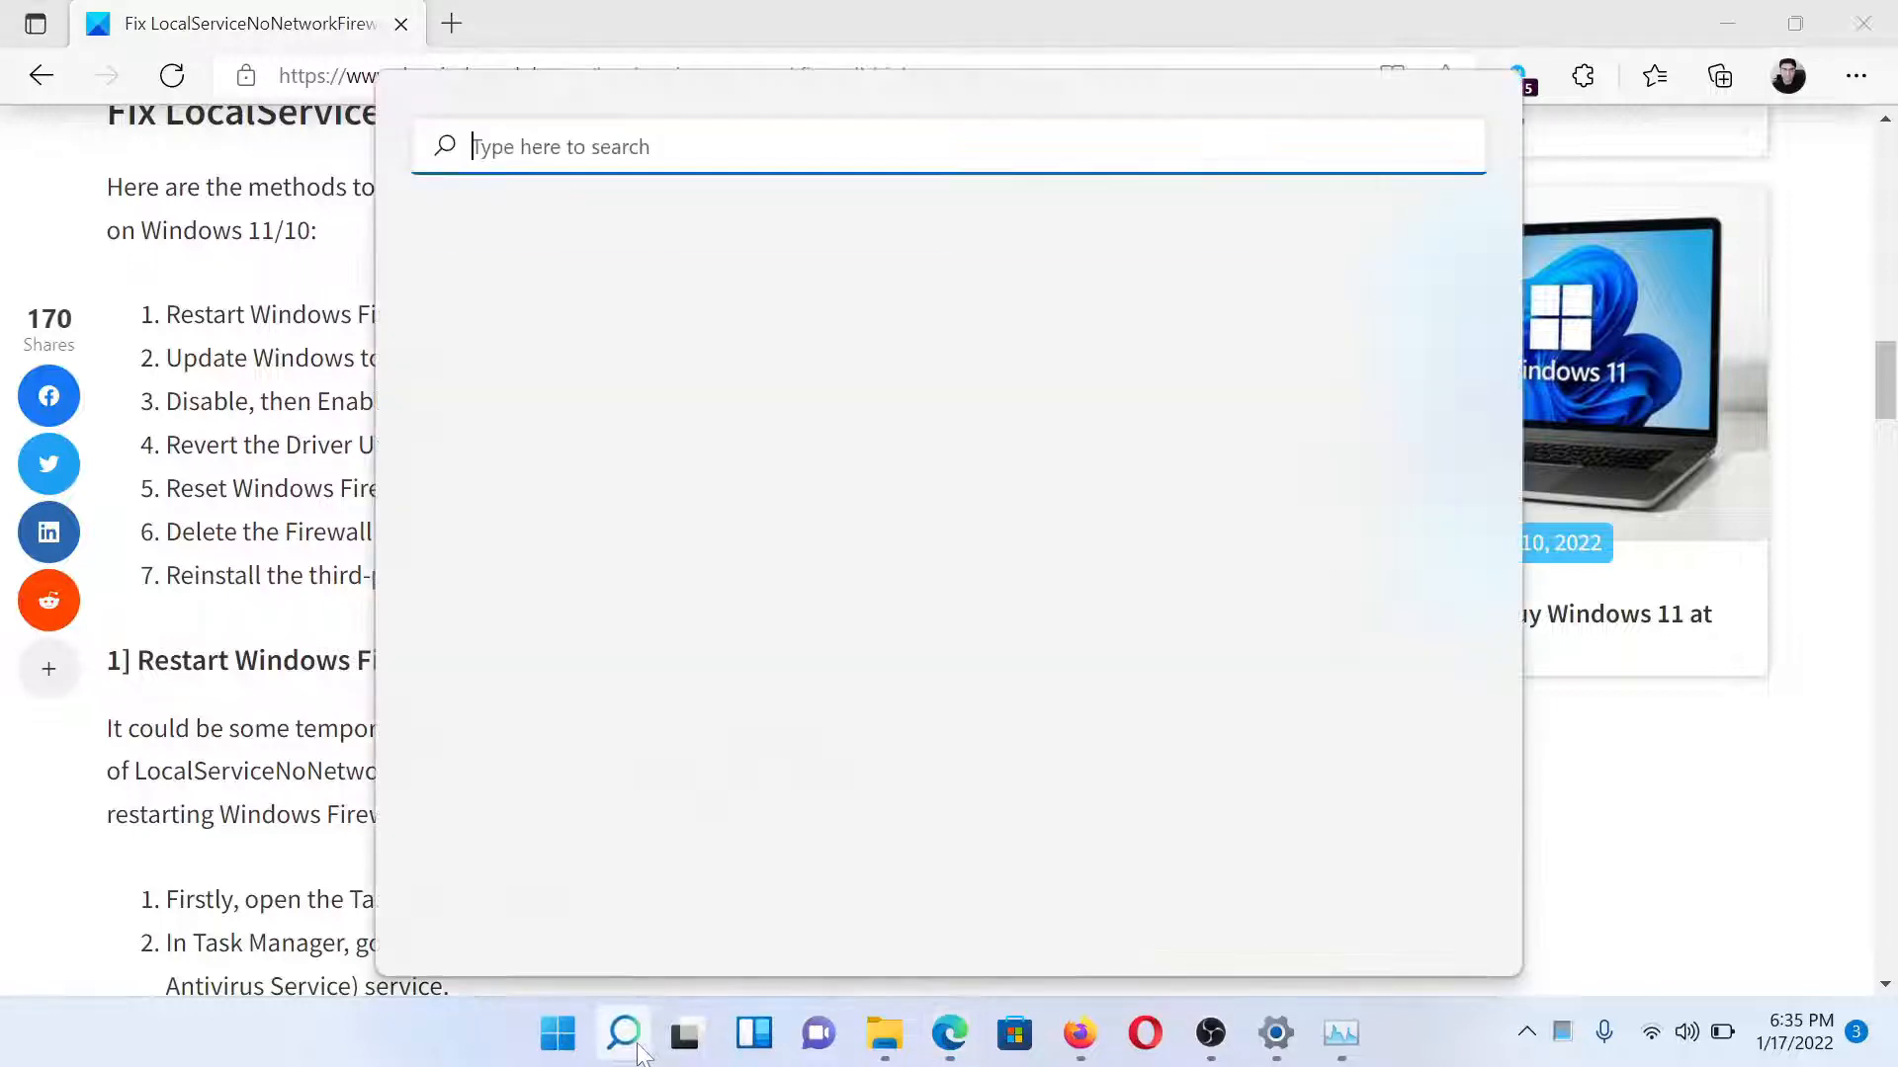
type("firewa")
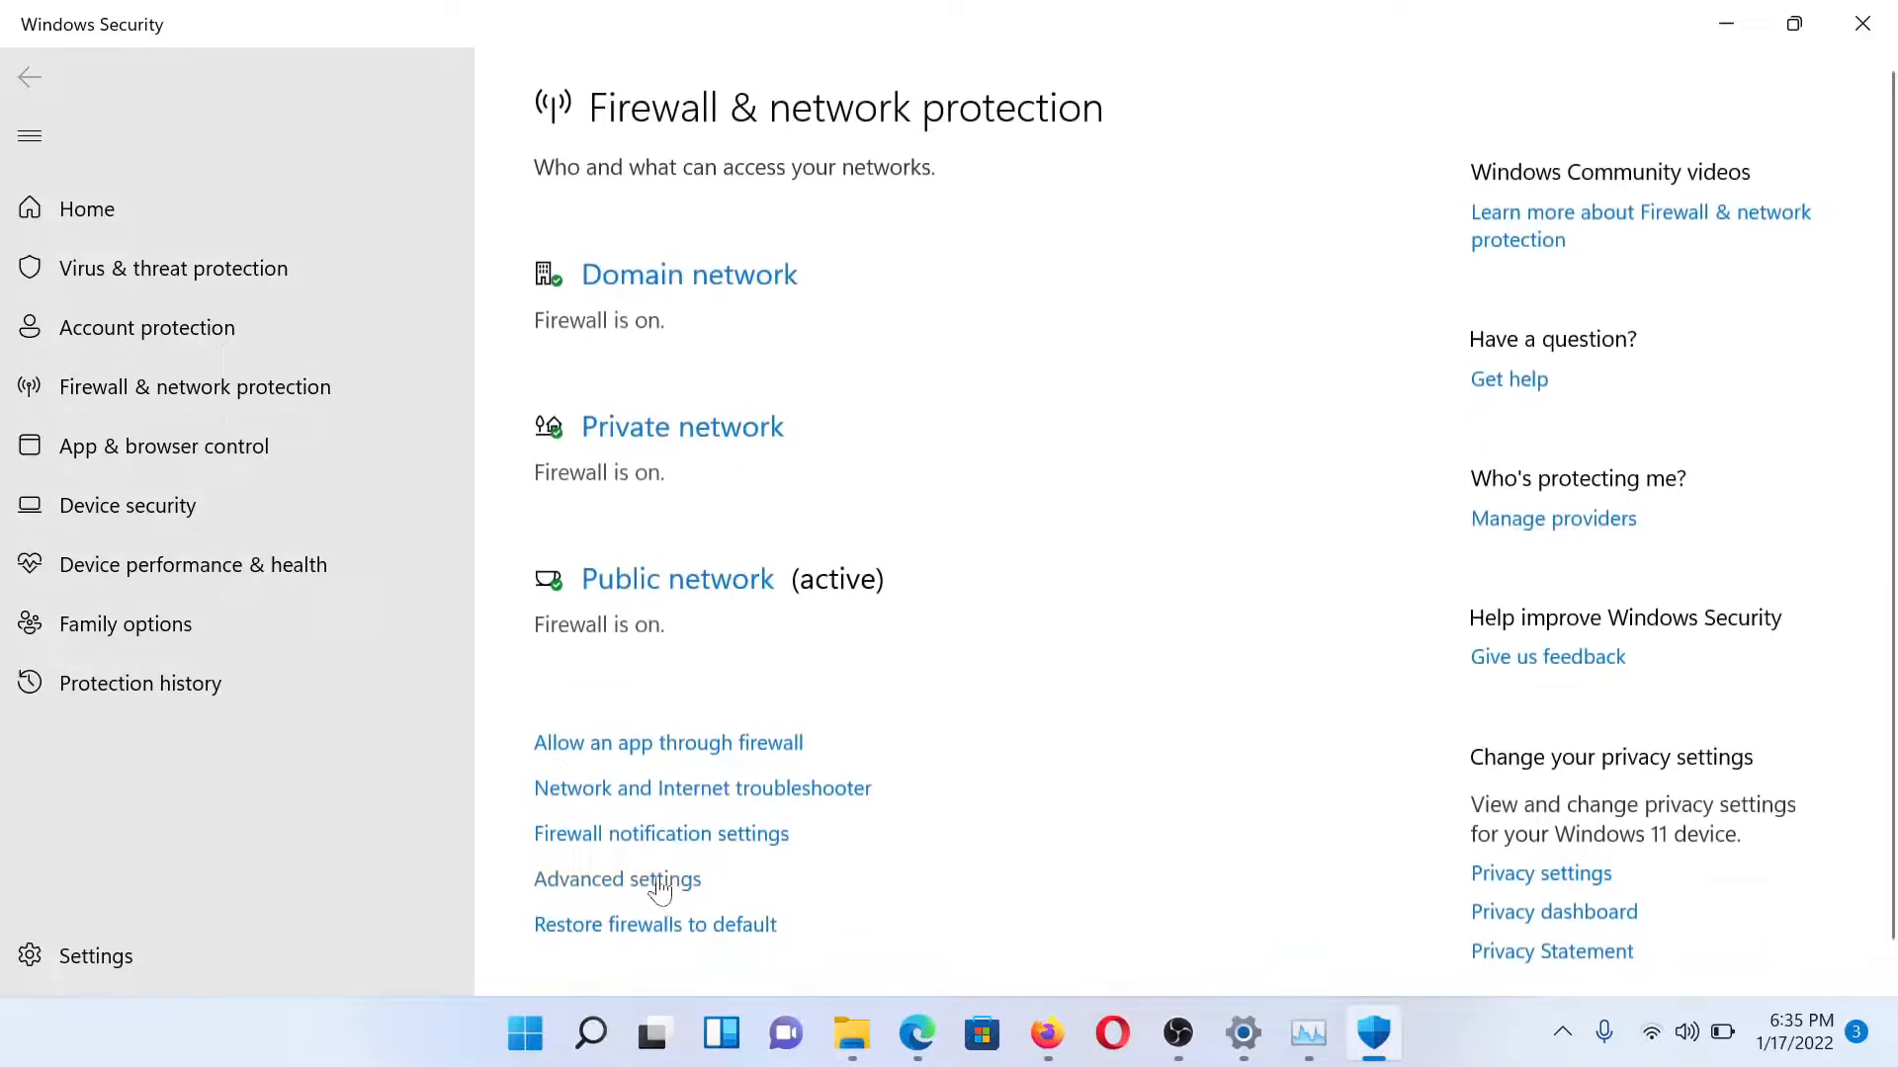
mouse_move(656, 937)
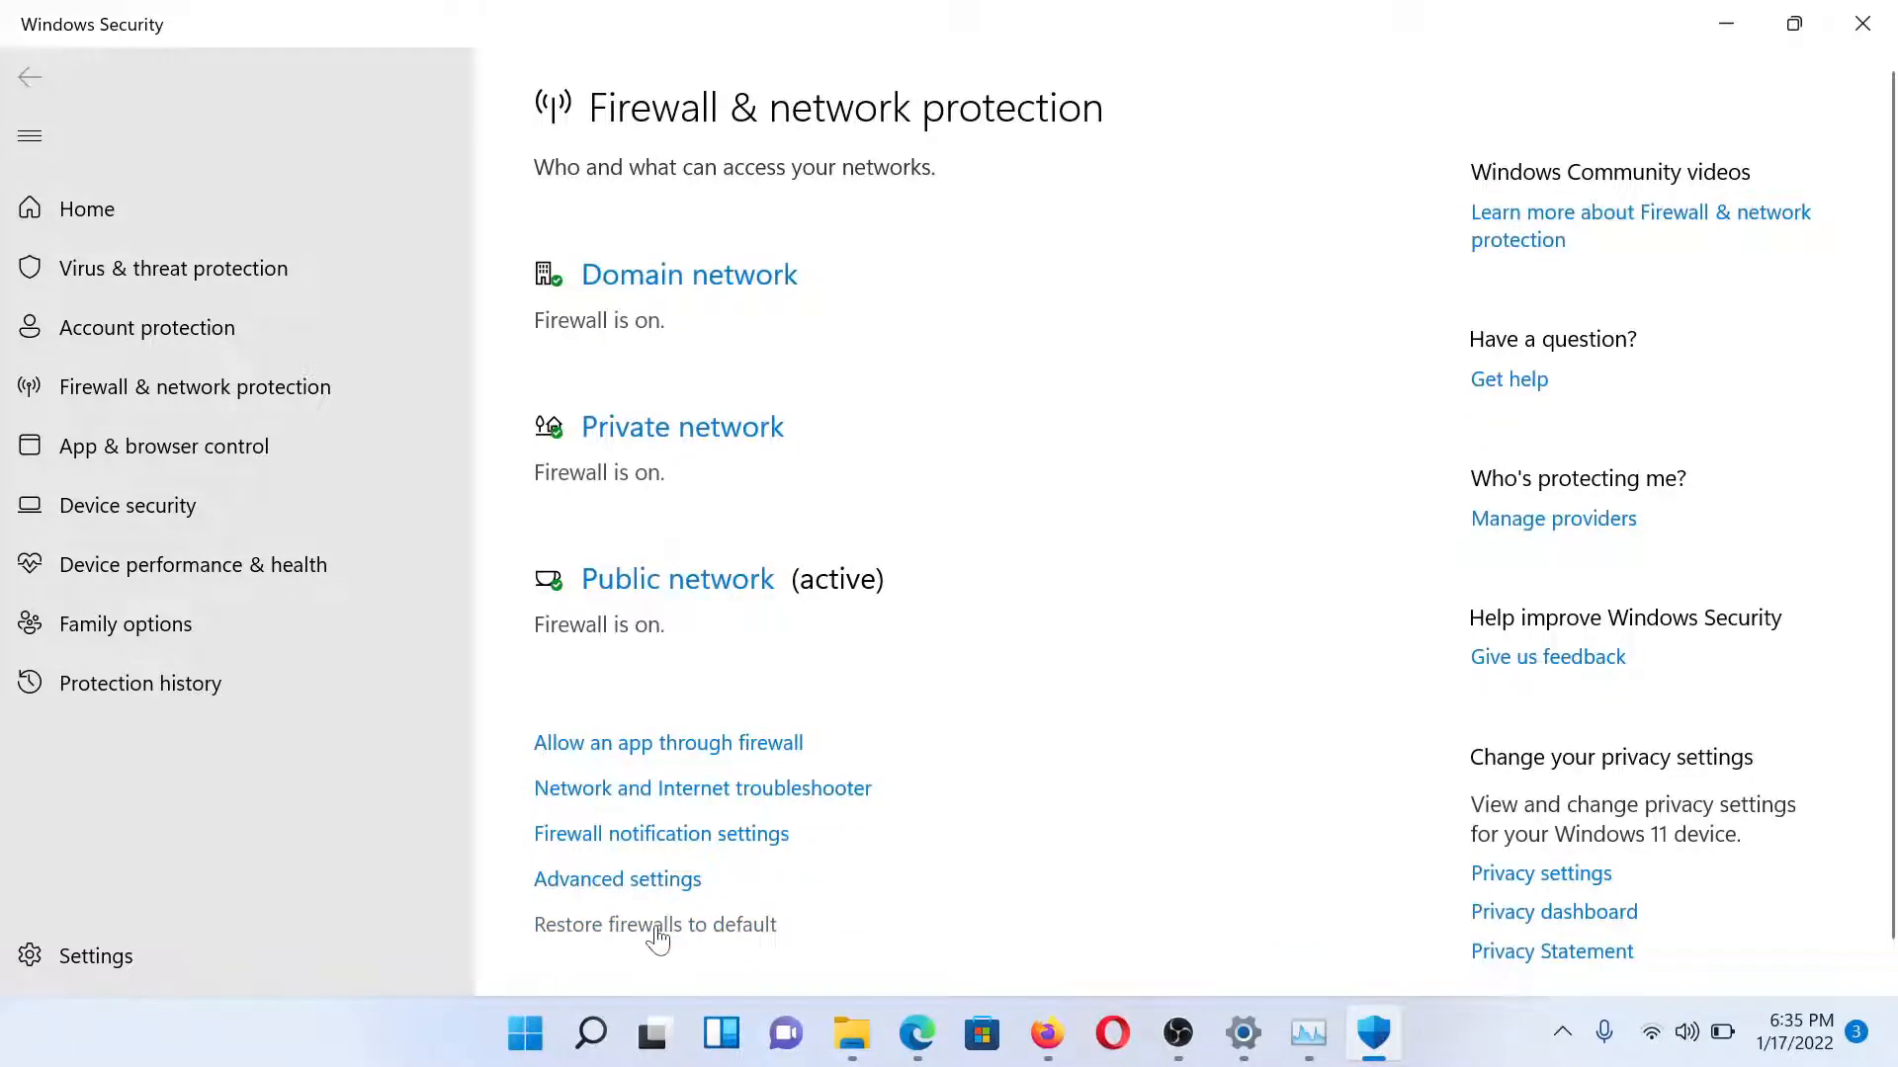
left_click(850, 1034)
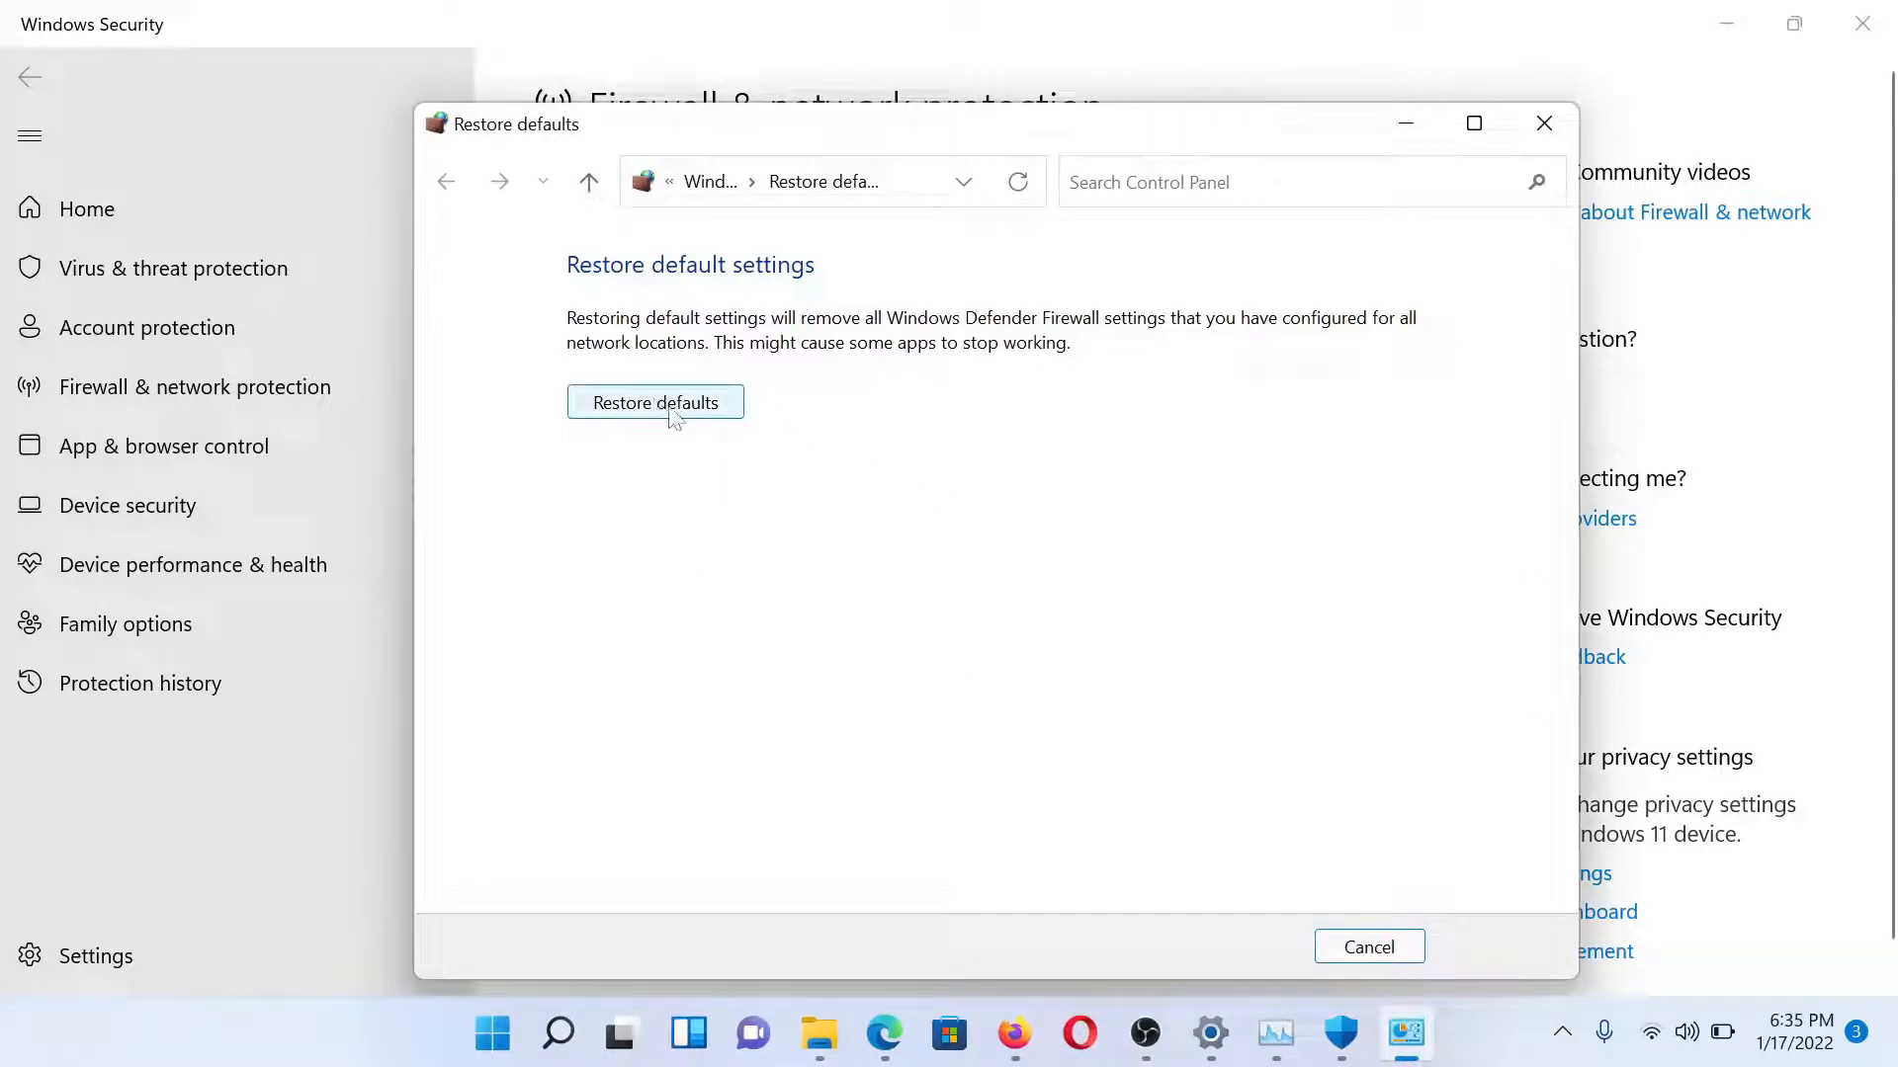
left_click(654, 401)
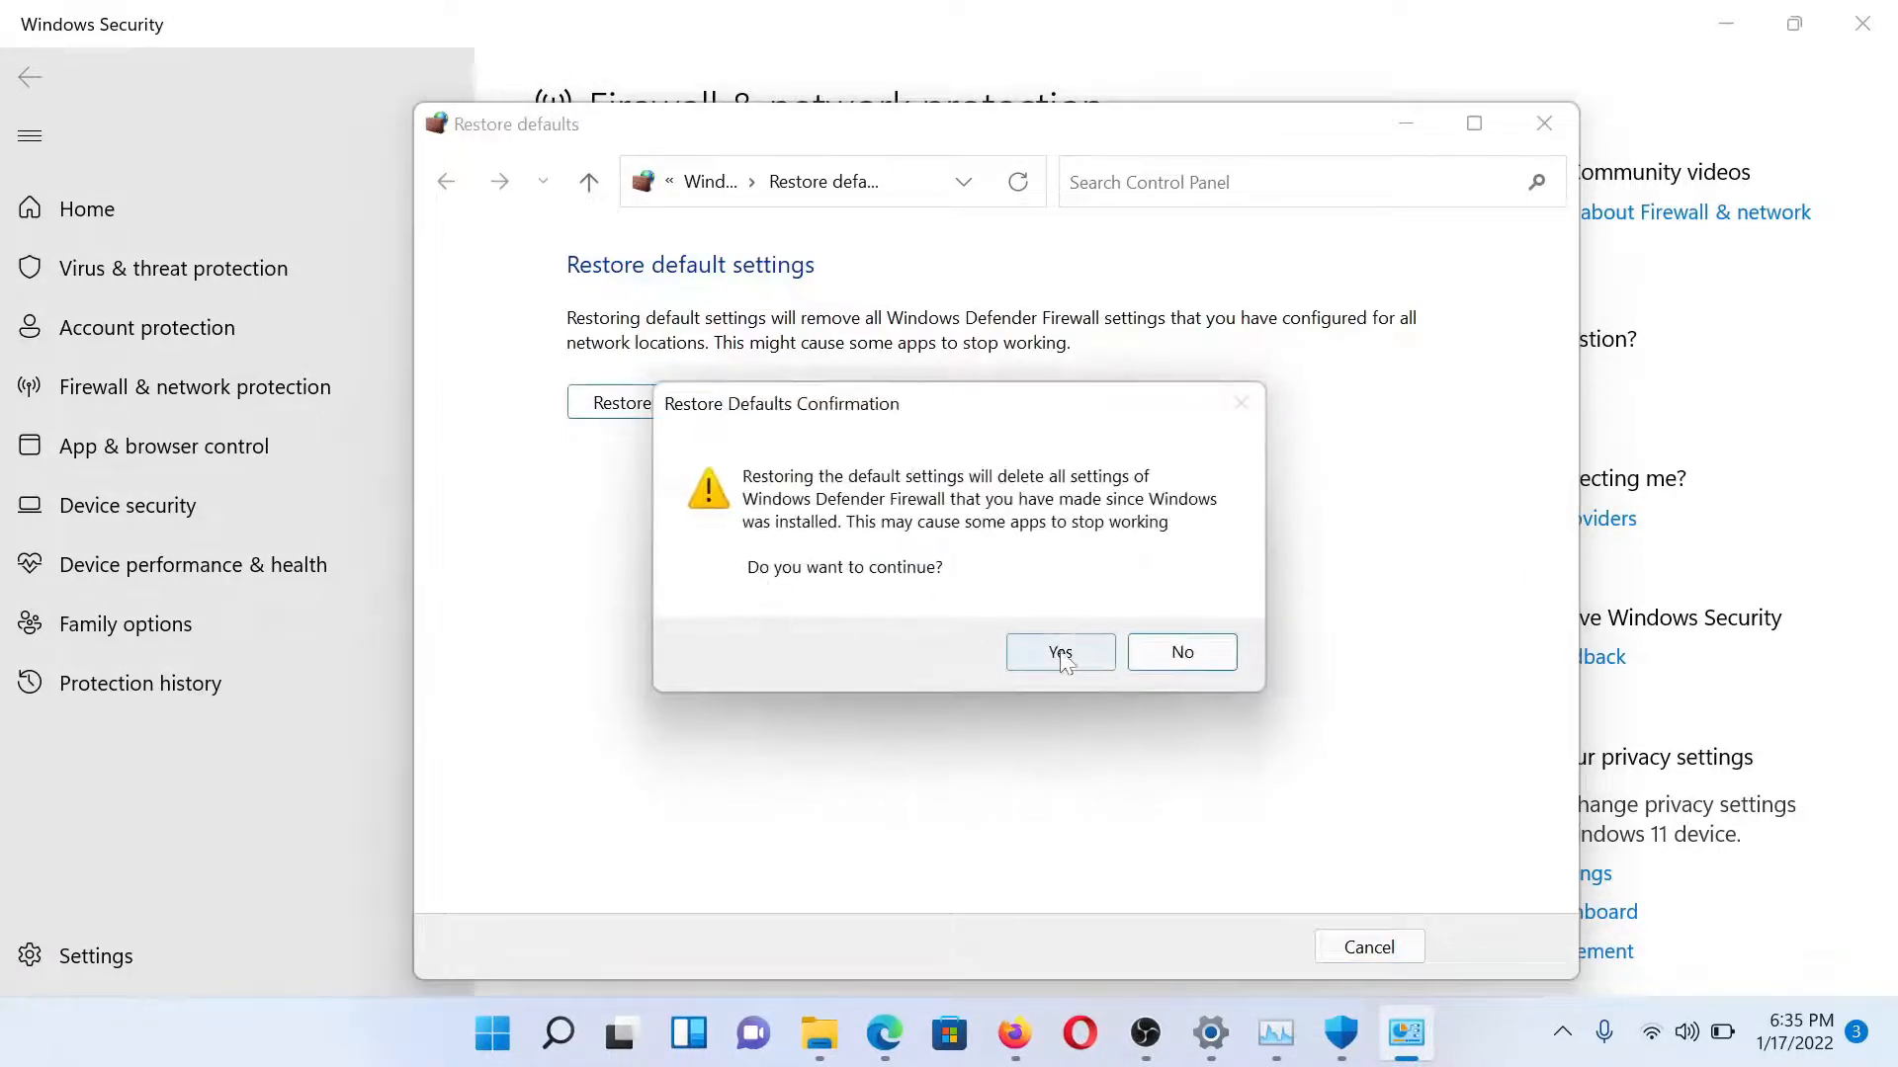
left_click(882, 1034)
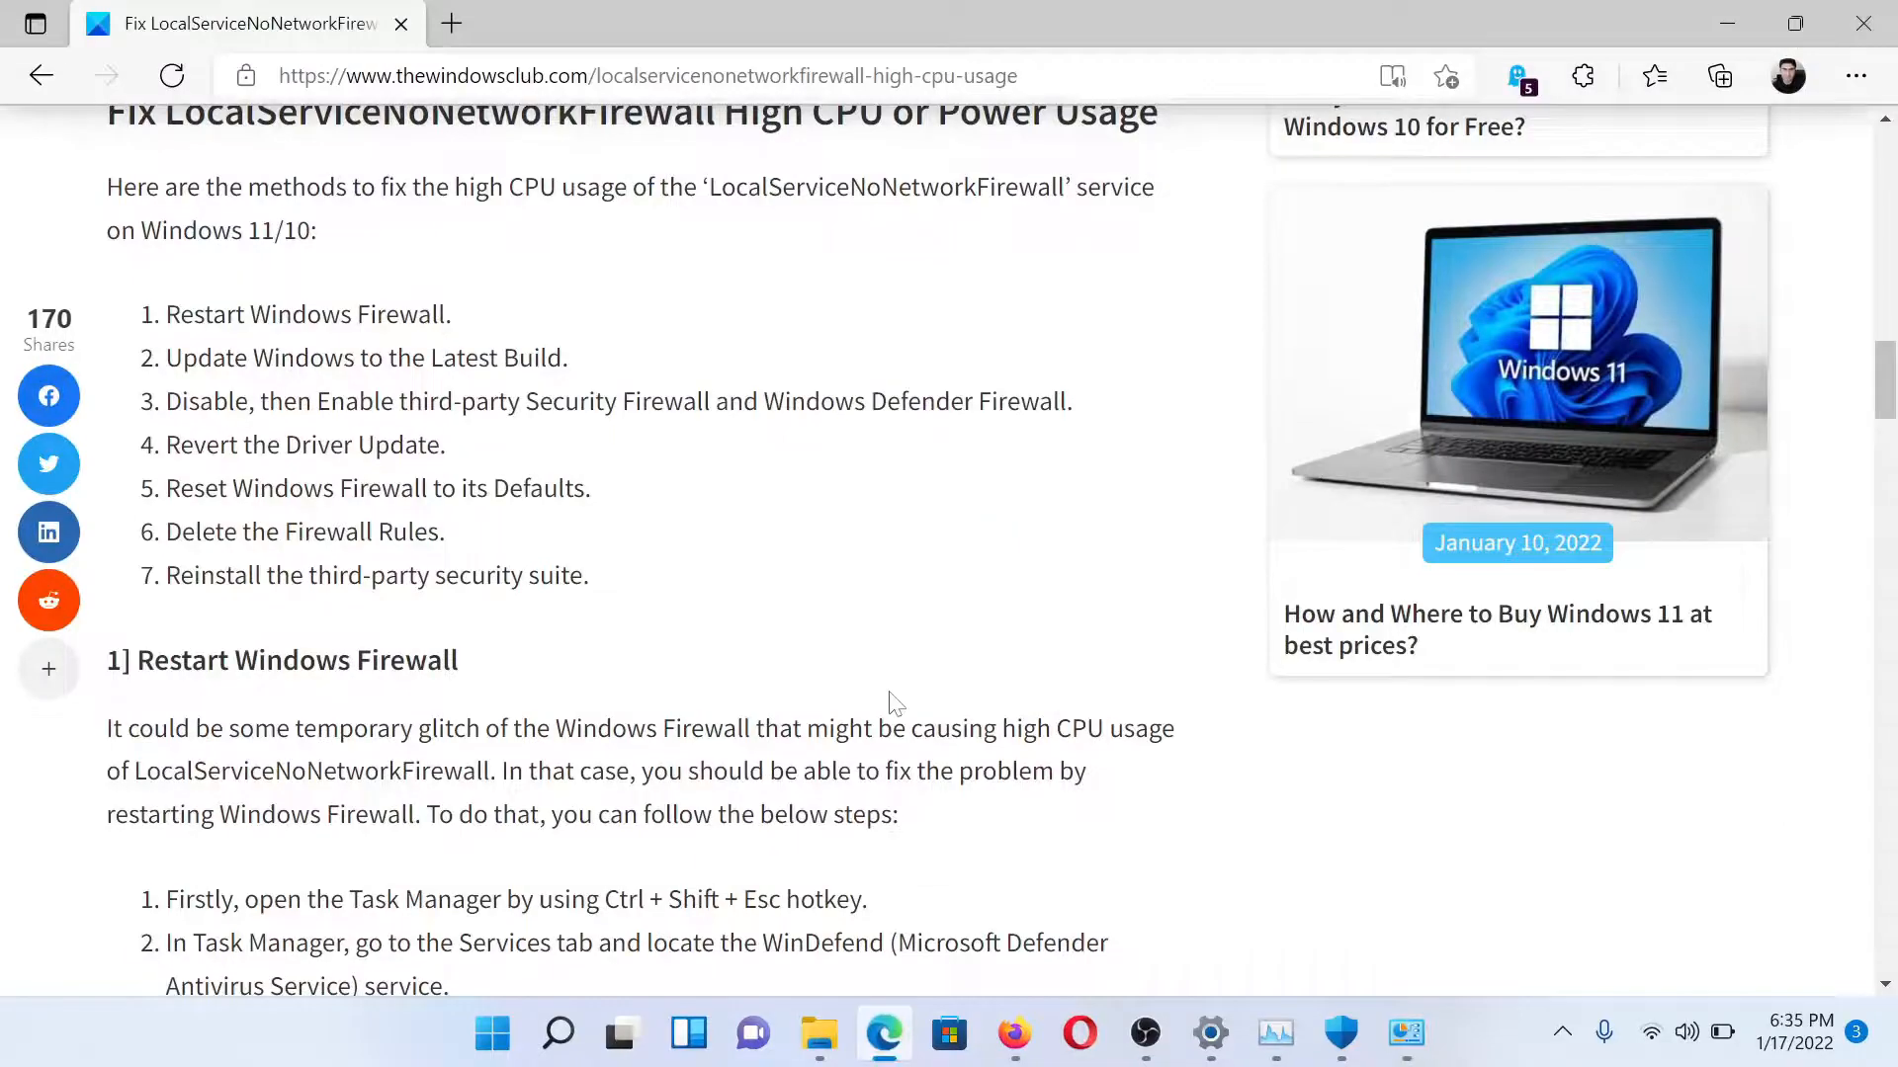
scroll("up", 3)
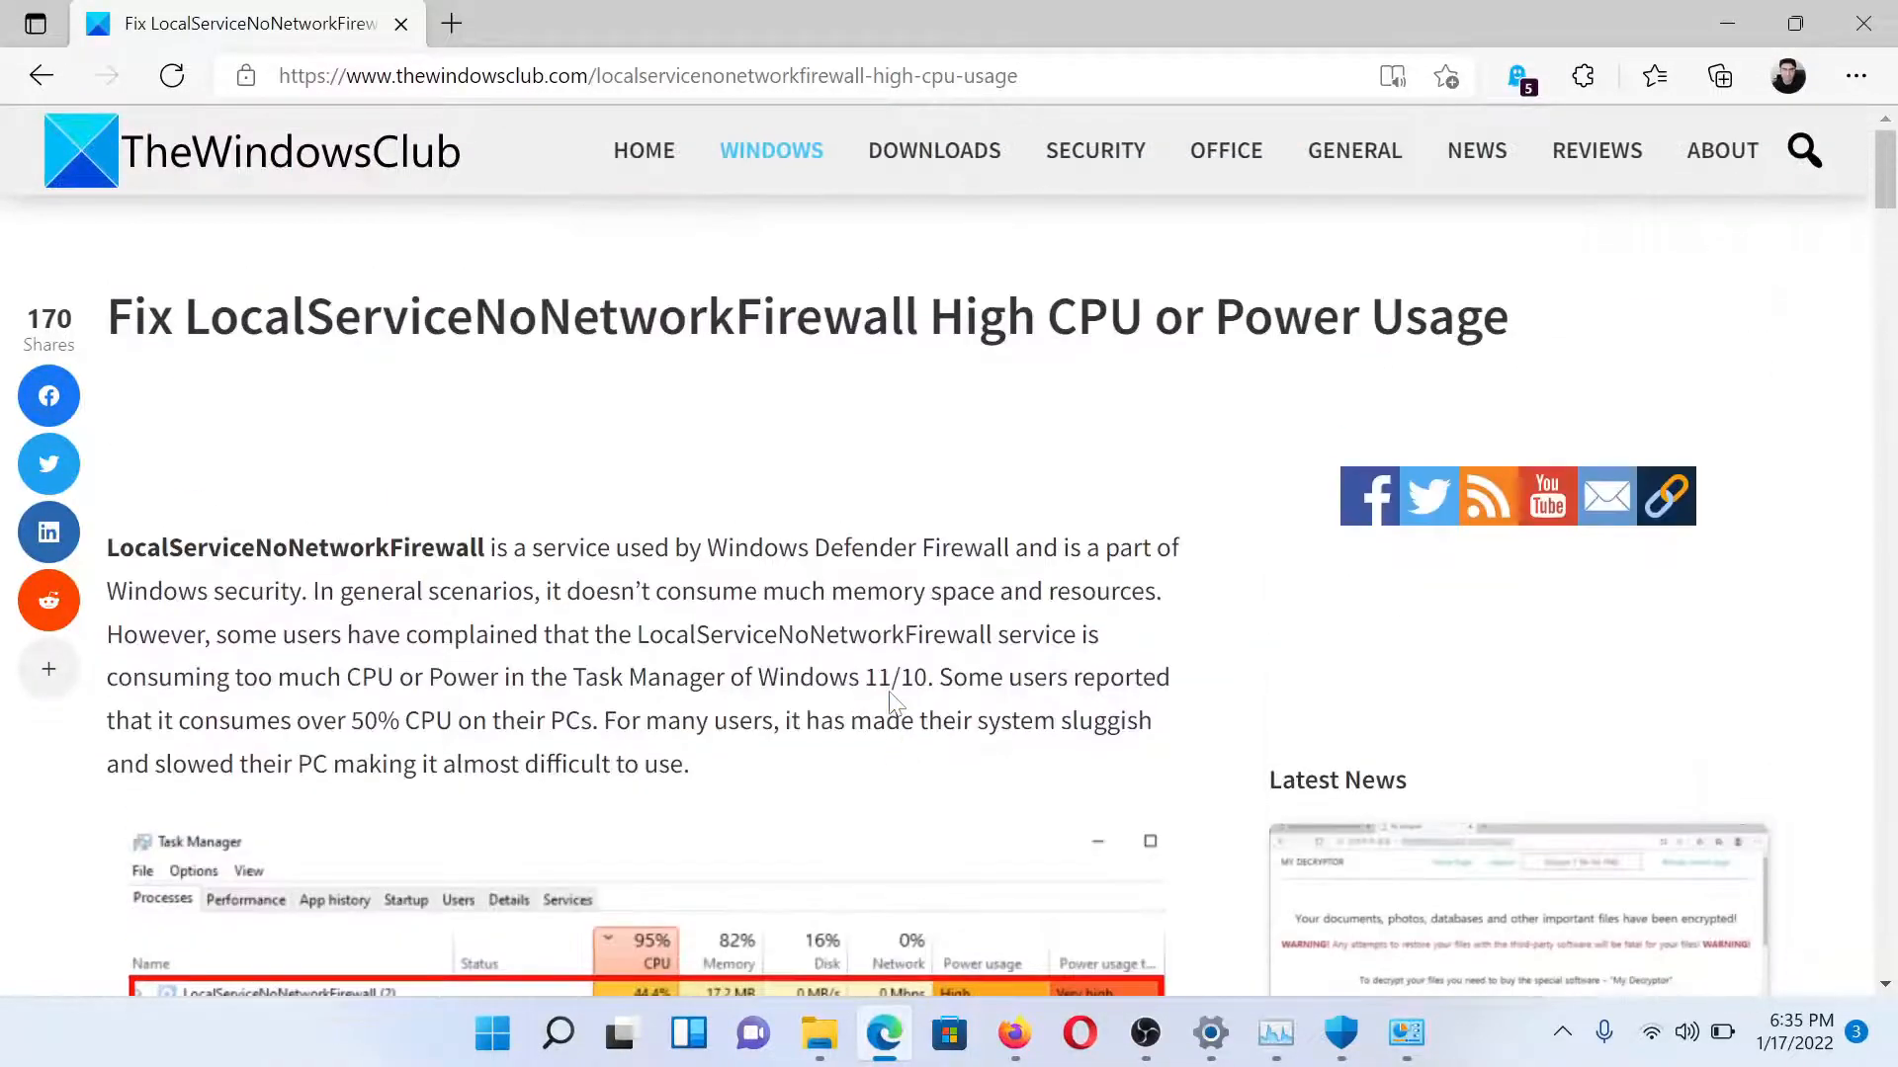